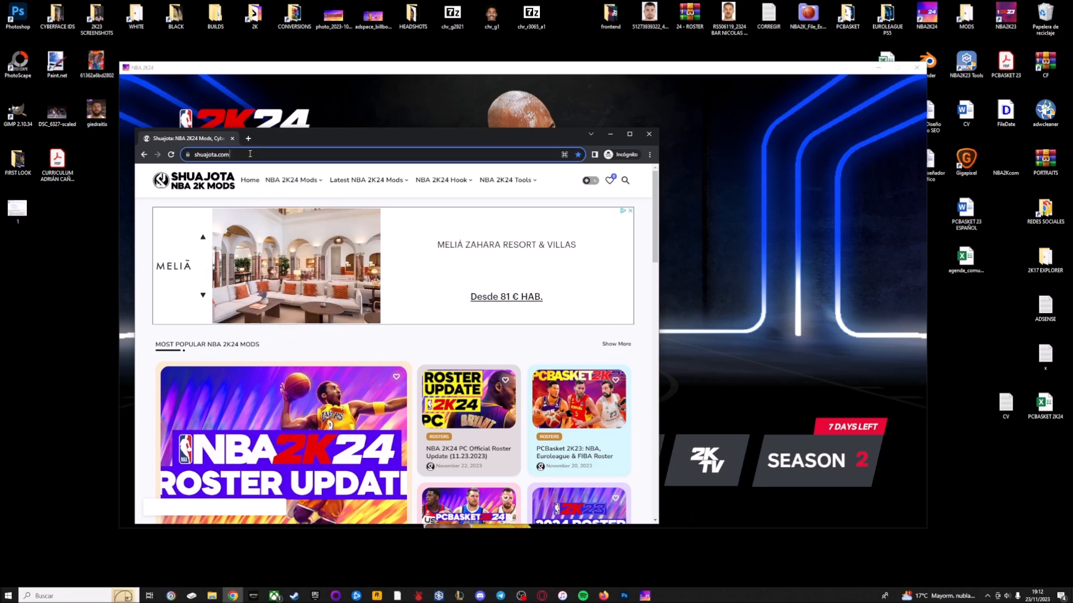
mouse_move(442, 180)
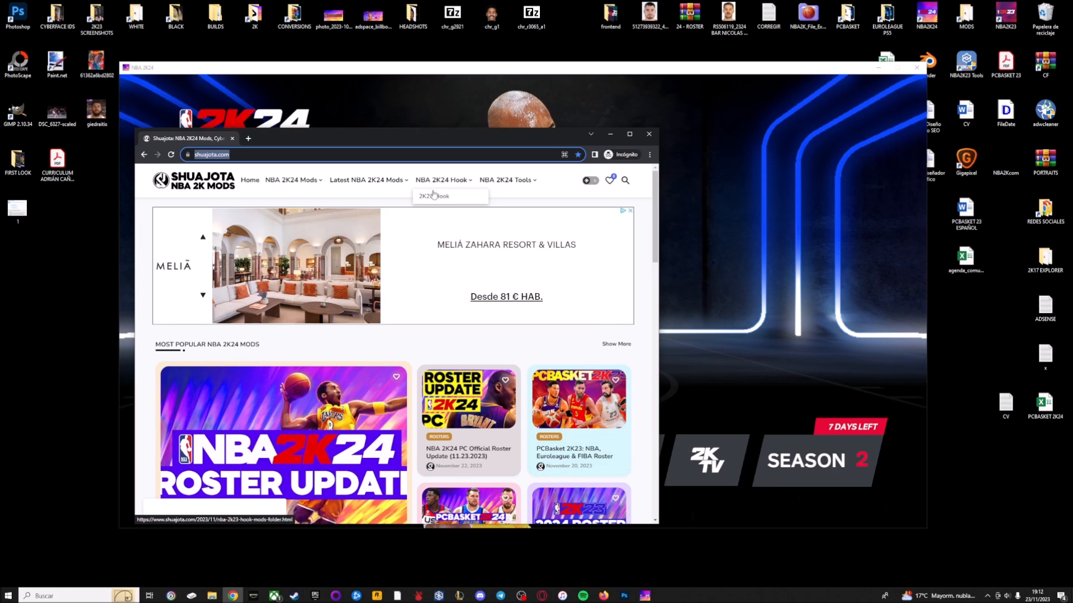
Load the NBA 2K24 Hook article on shuajota.com and scroll into it
click(433, 197)
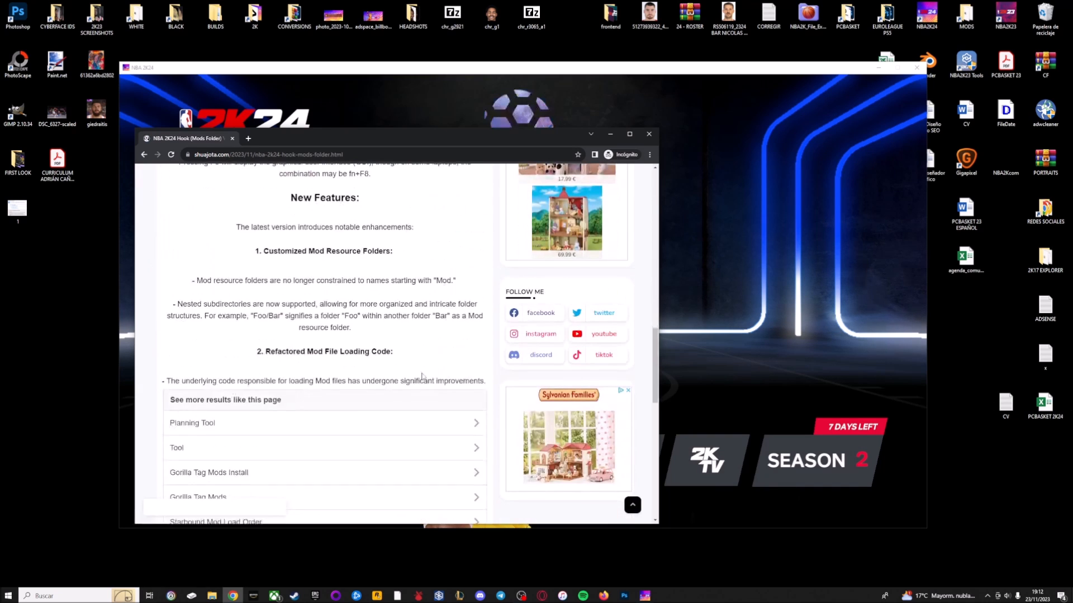
scroll(down, 3)
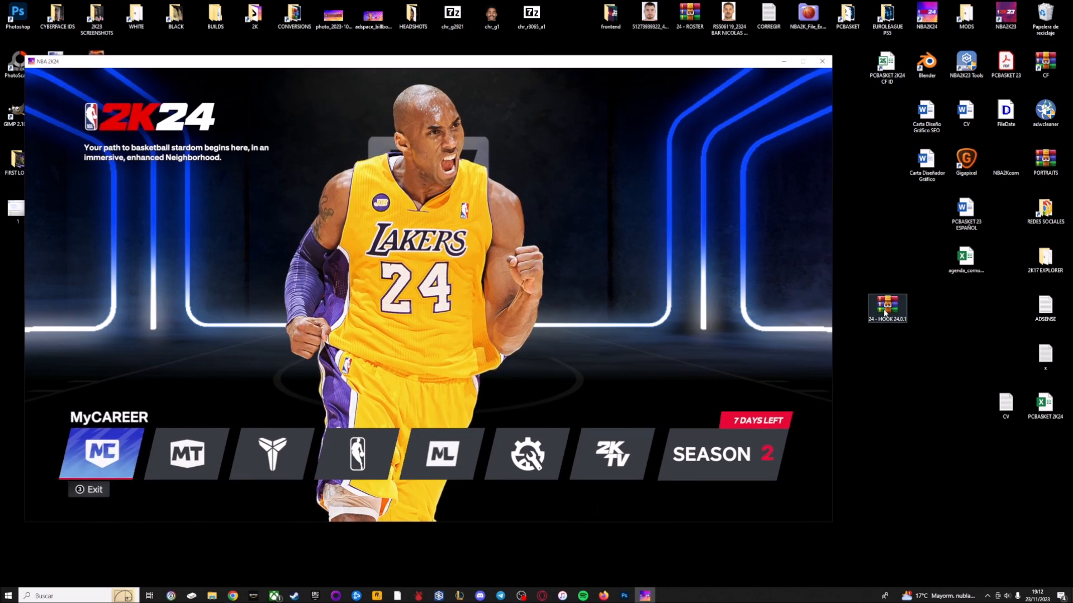
Extract 24 - HOOK 24.0.1.rar into the NBA 2K24 folder, replacing existing files, and close WinRAR
double_click(886, 309)
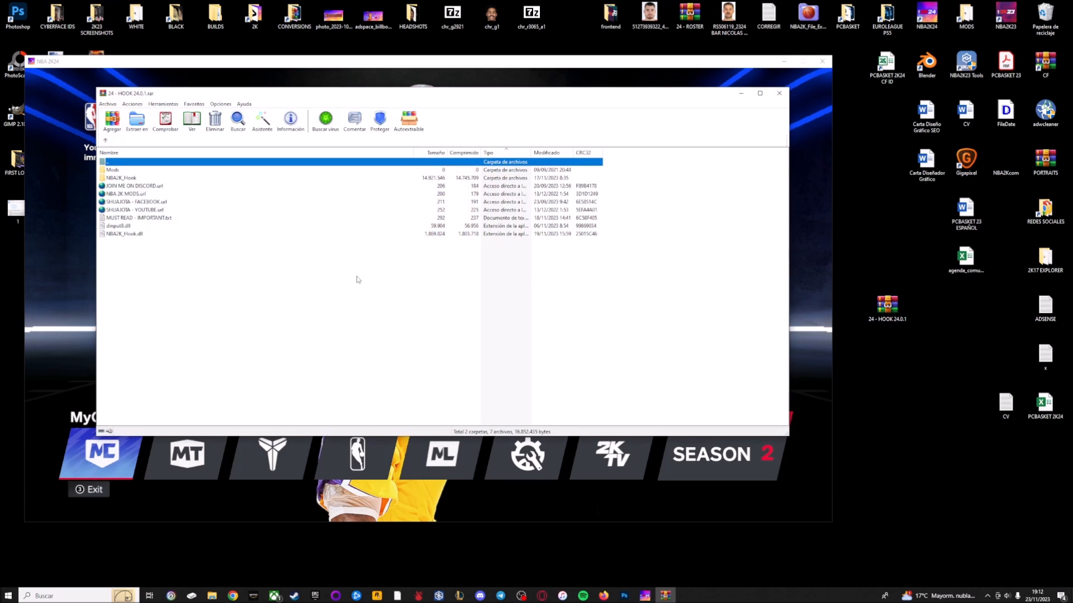
click(886, 308)
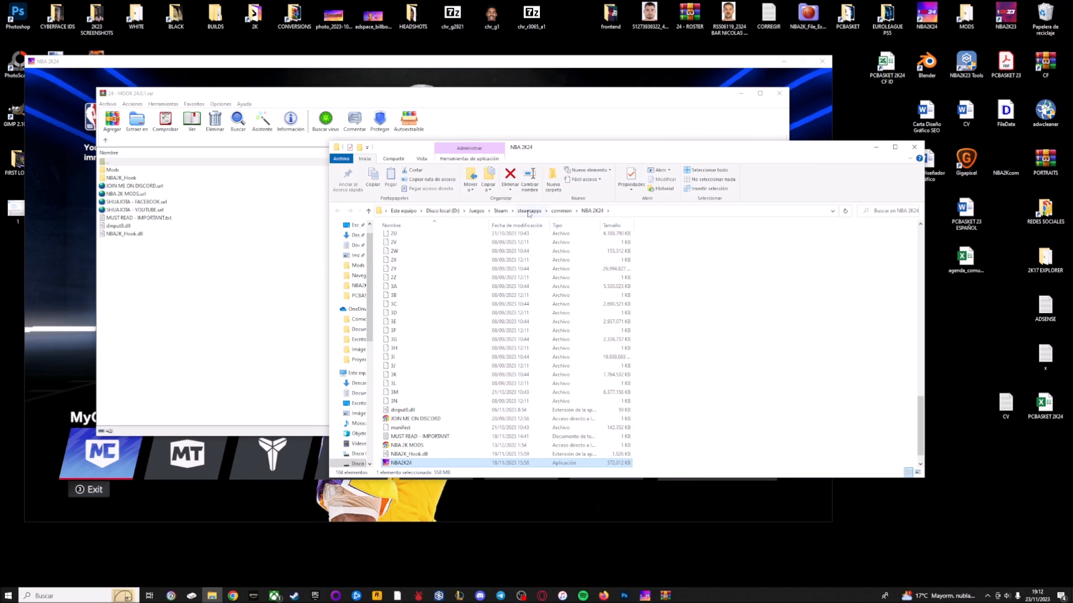
mouse_move(566, 216)
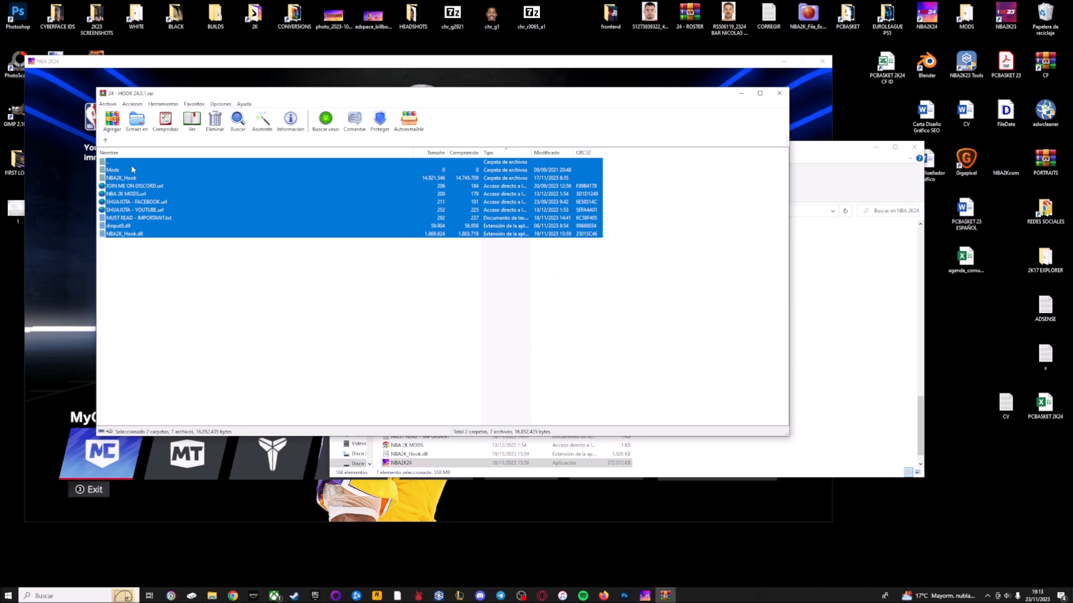
mouse_move(145, 191)
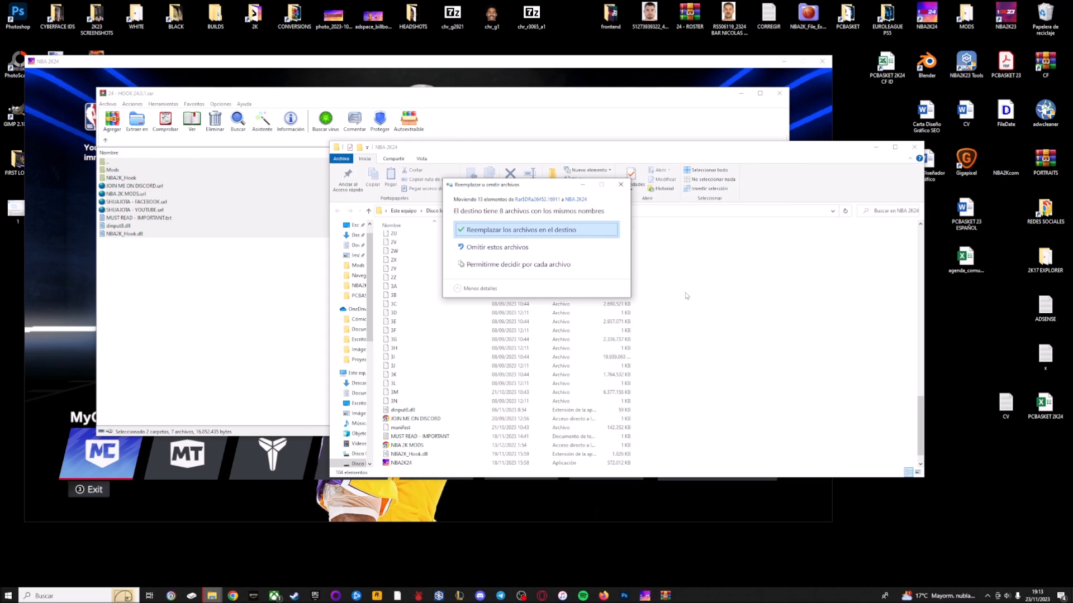
click(522, 229)
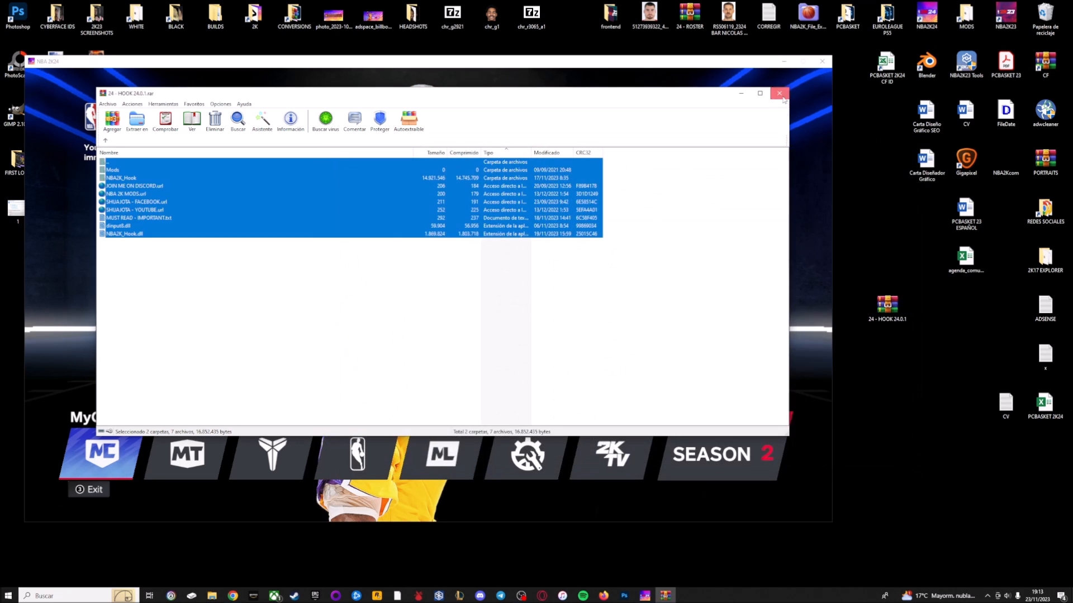
click(778, 93)
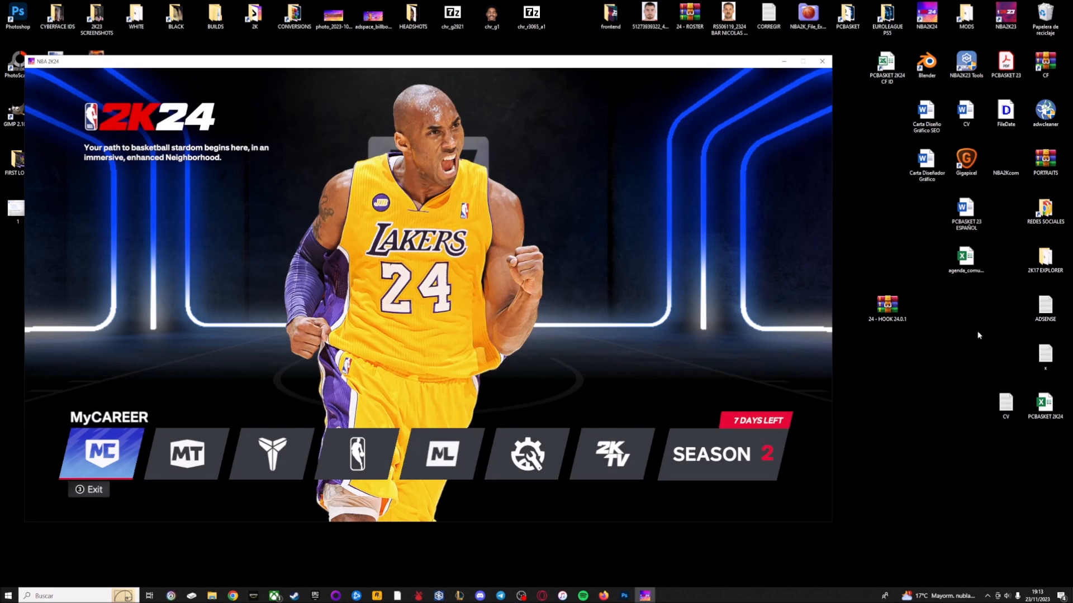
View 1.png of the hook's Initialize prompt zoomed in, then close the photo viewer
click(926, 14)
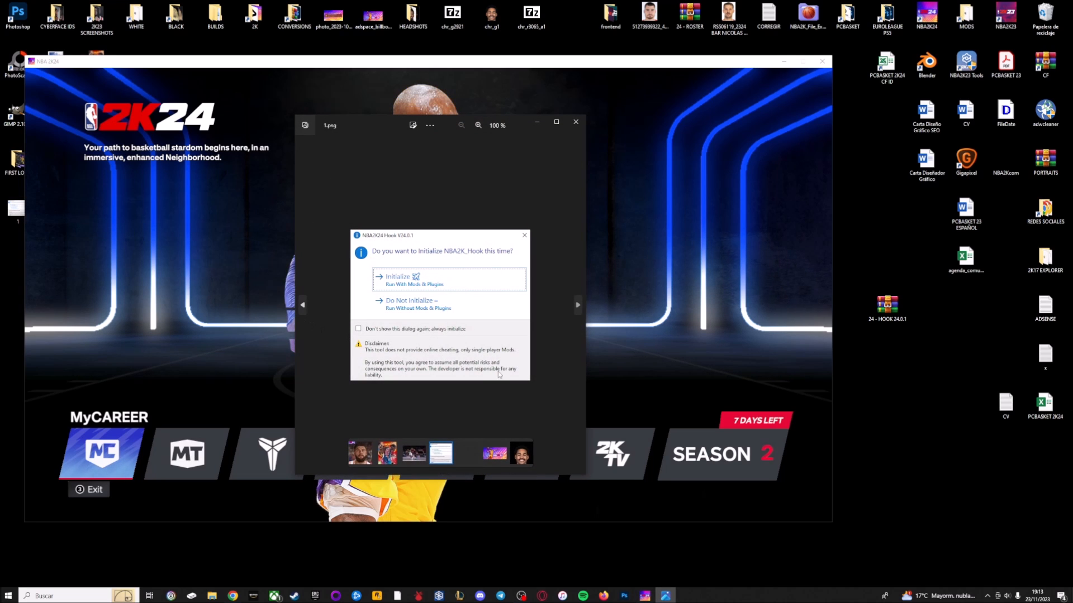
click(478, 124)
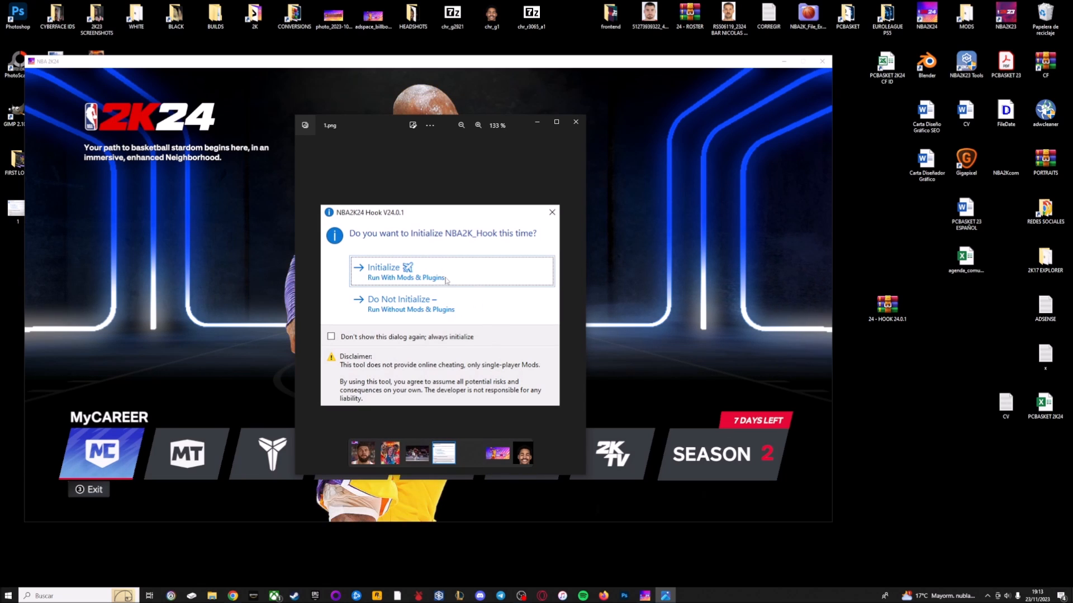
mouse_move(406, 270)
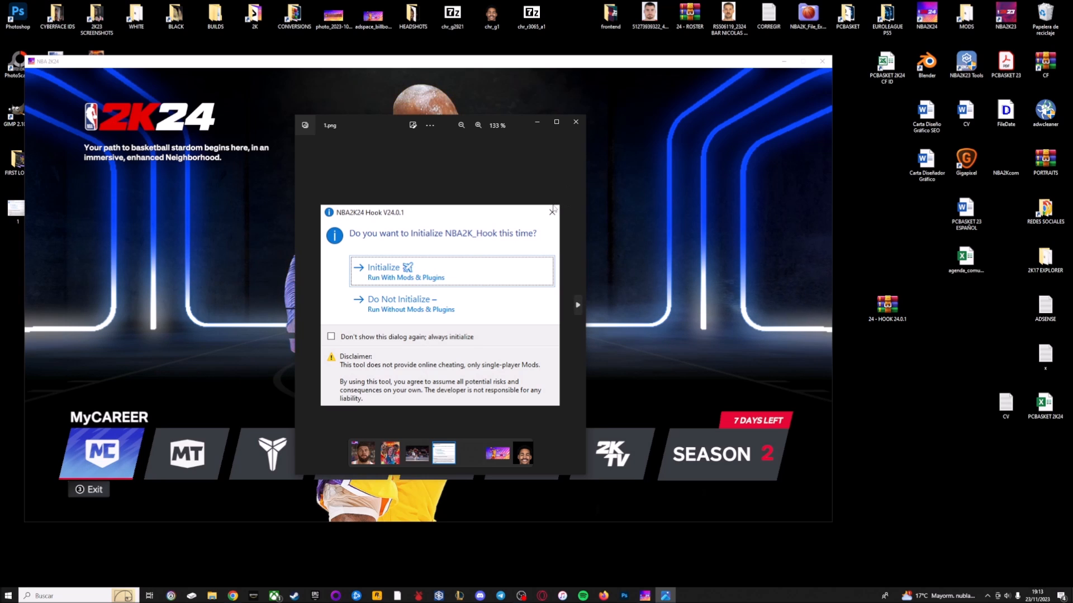
click(575, 121)
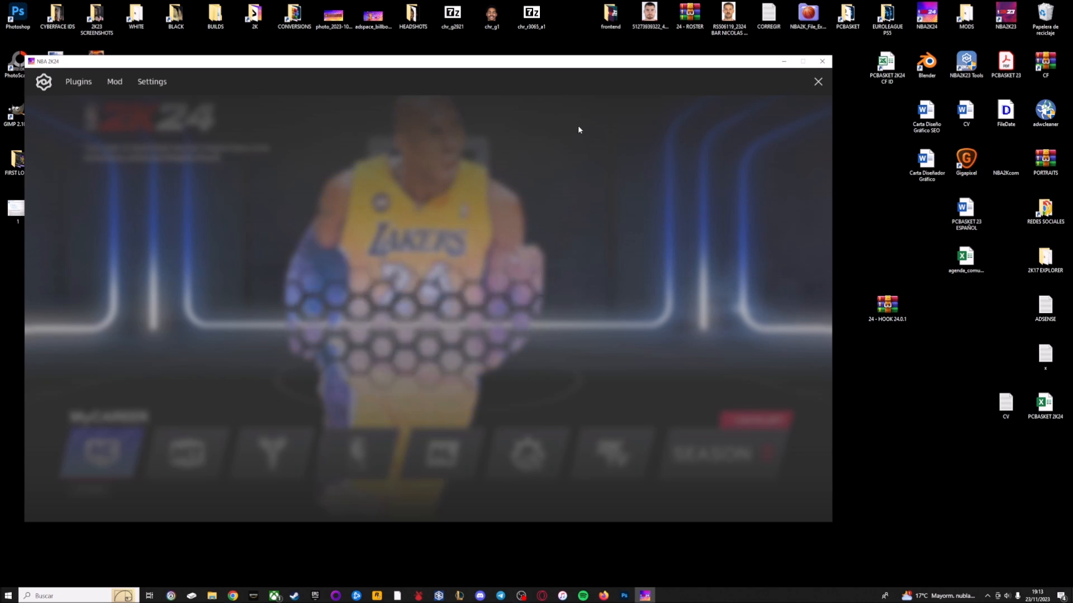
Toggle Mods Enabled off and back on in the Mod menu and show the Resources list
click(78, 82)
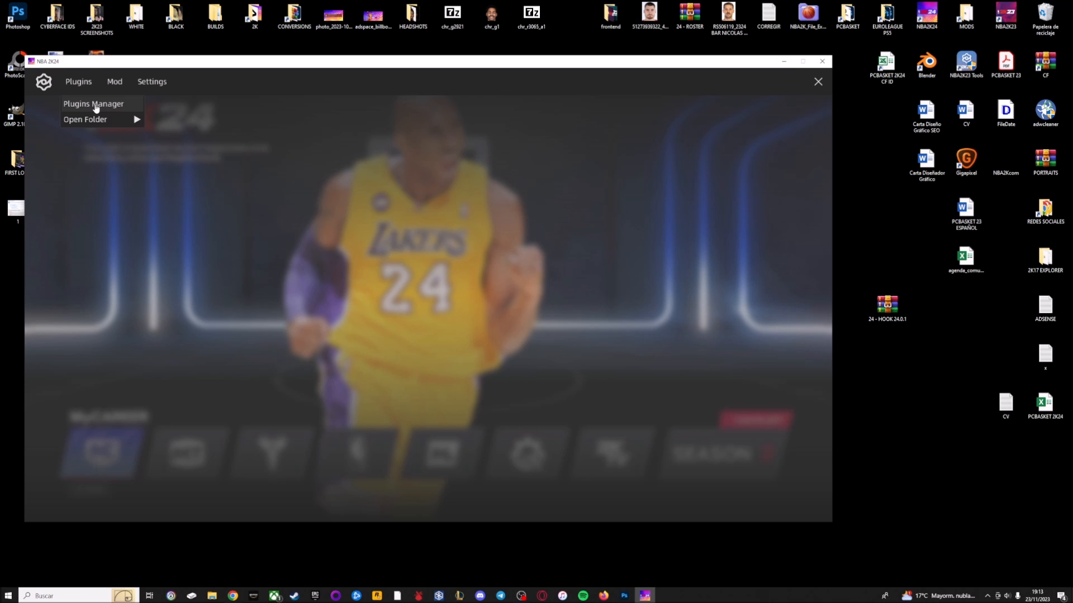
mouse_move(102, 114)
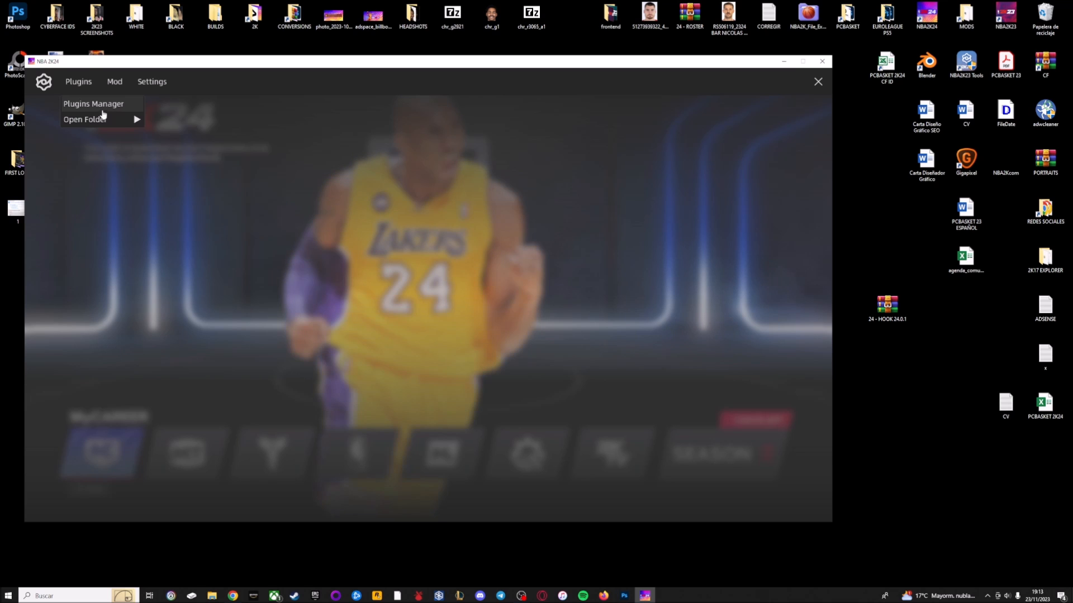
mouse_move(85, 120)
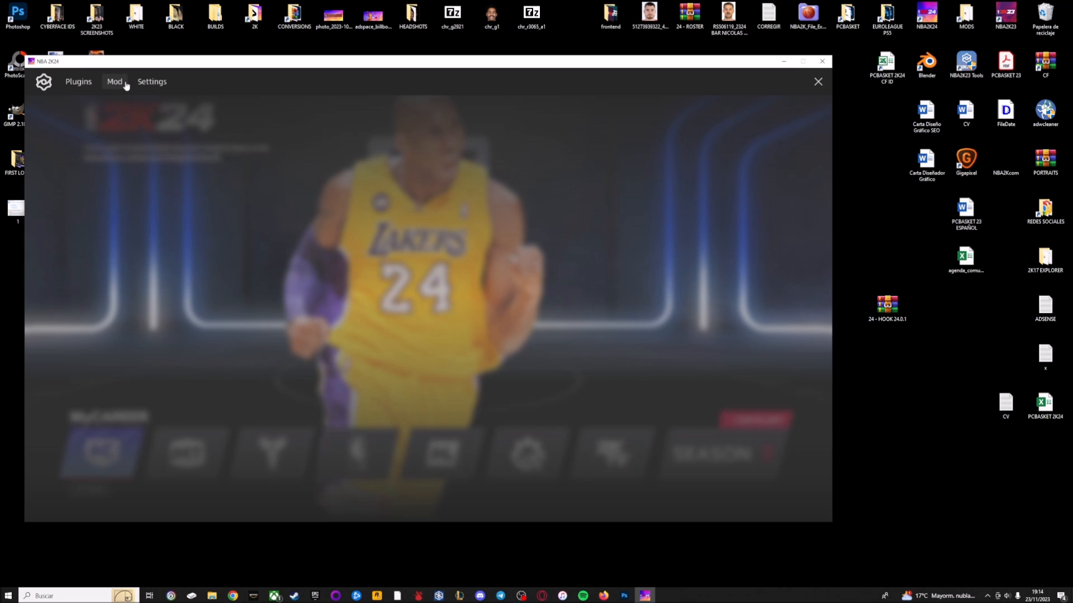
click(114, 81)
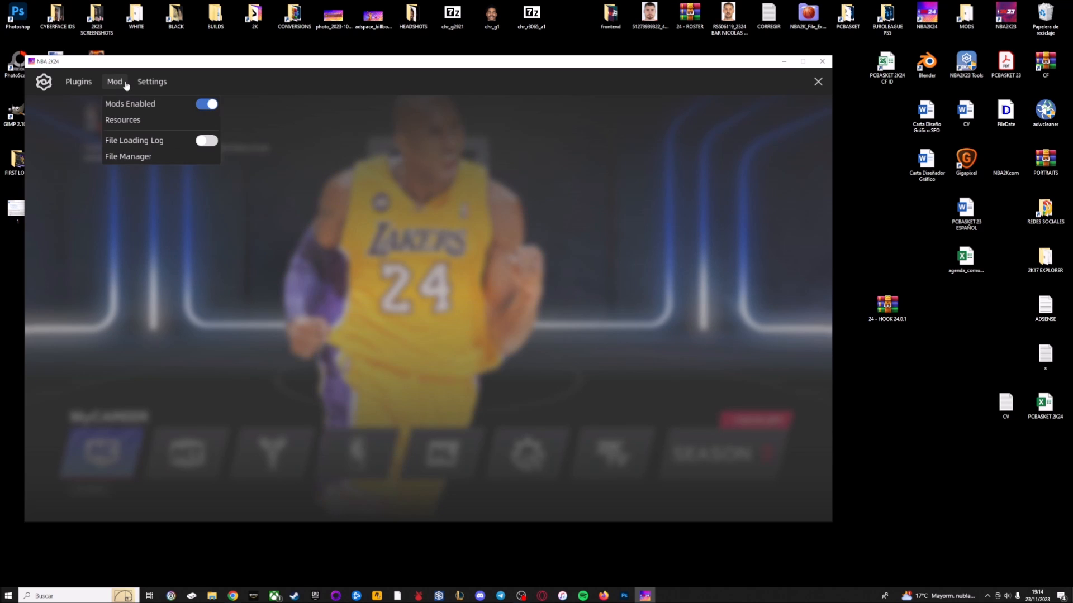
click(205, 104)
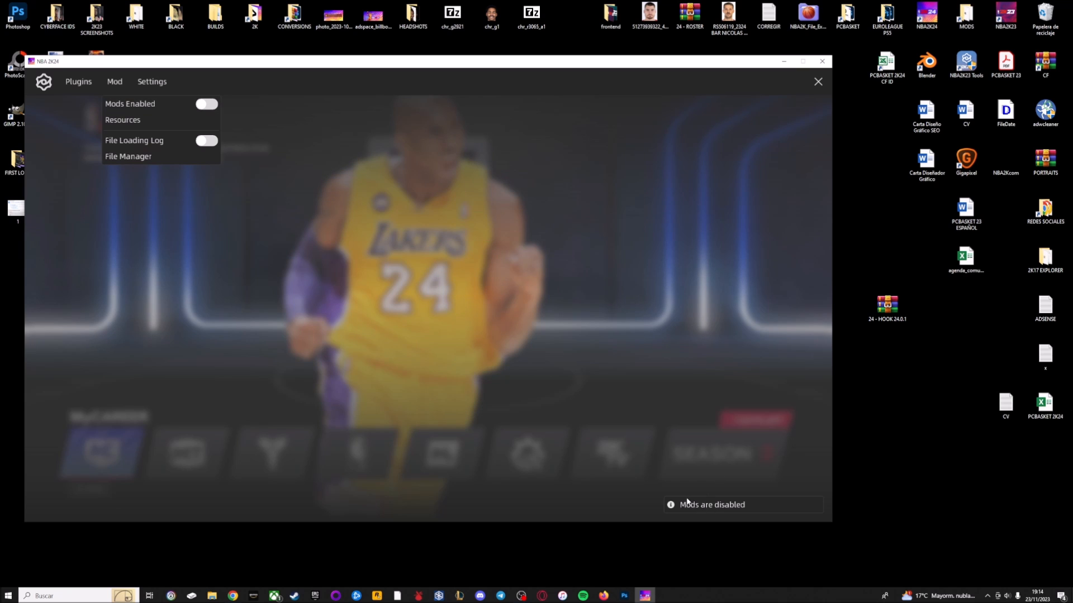
click(206, 103)
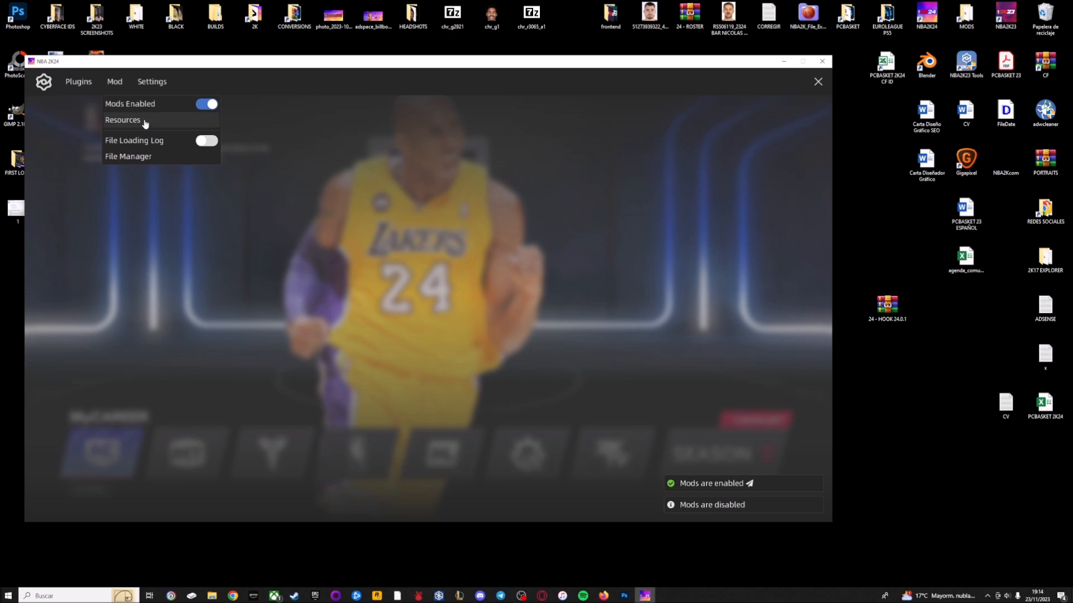
click(123, 119)
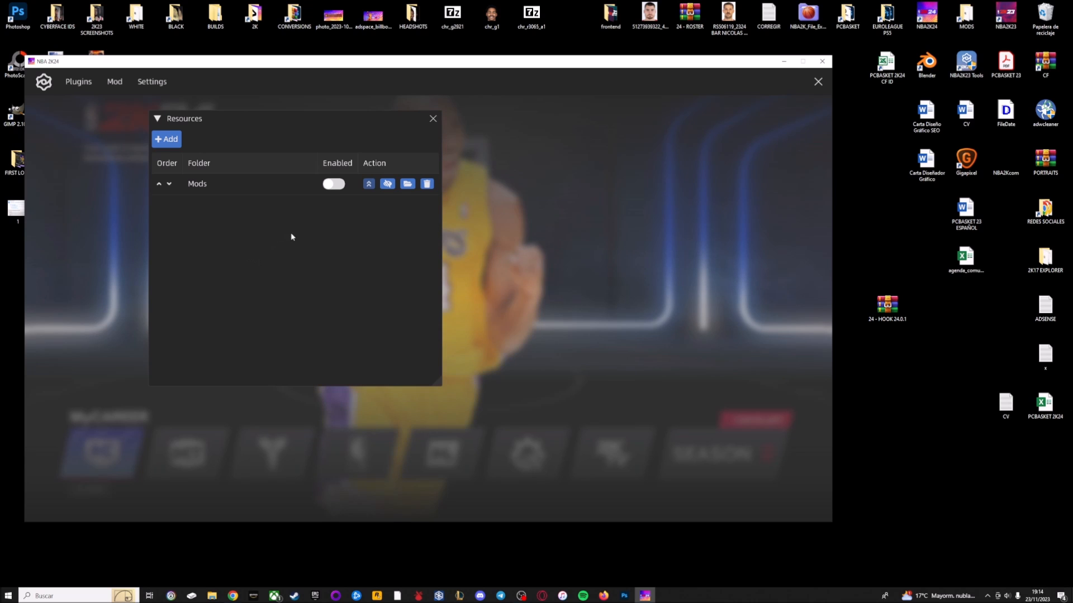
Enable the Mods resource folder and create a new High School resource folder
click(333, 183)
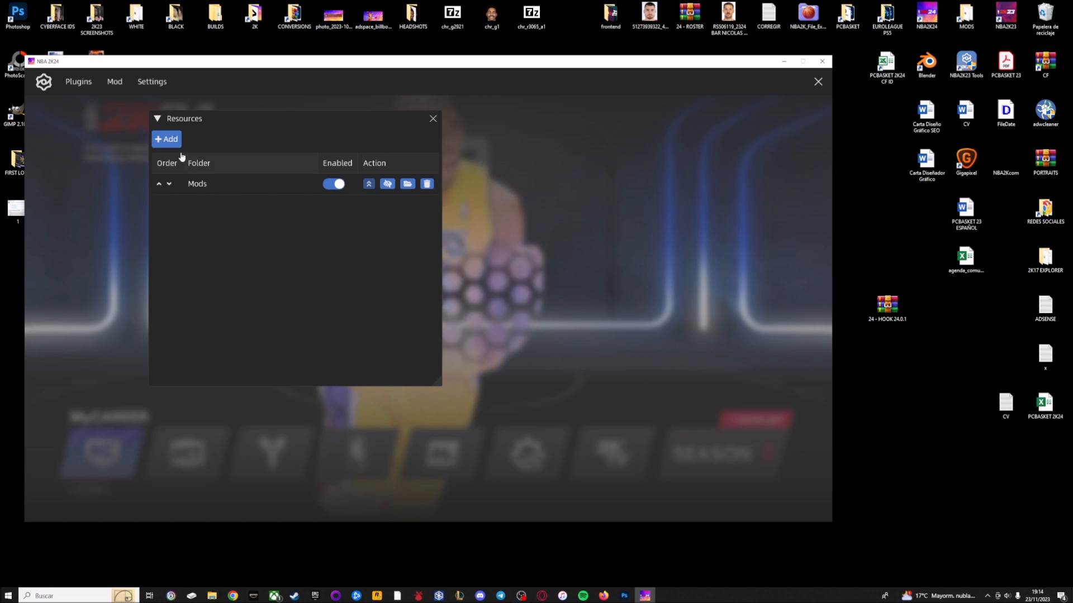
click(167, 139)
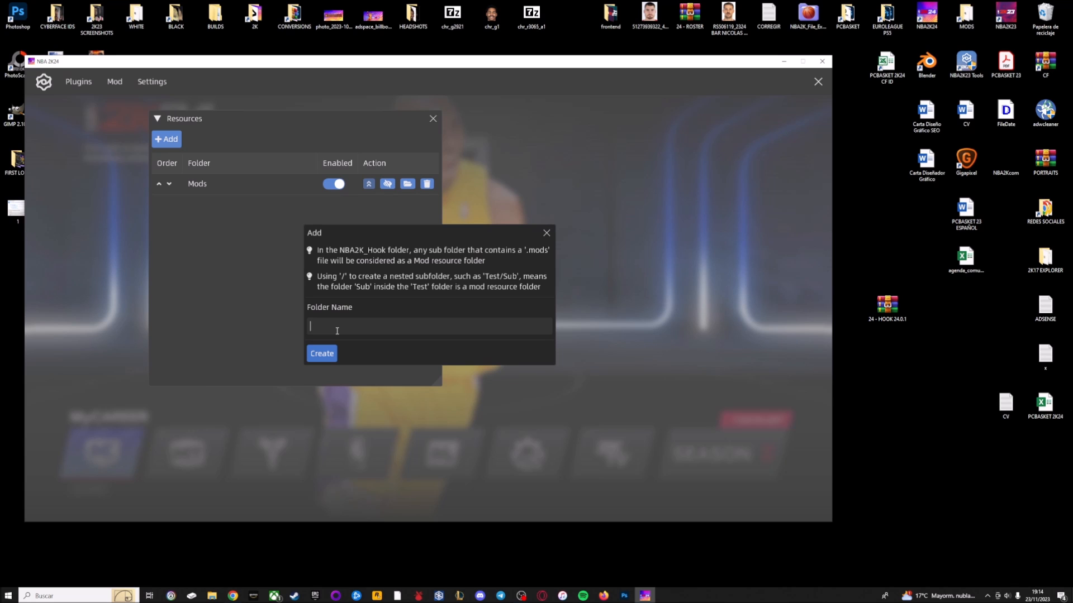
text(High School)
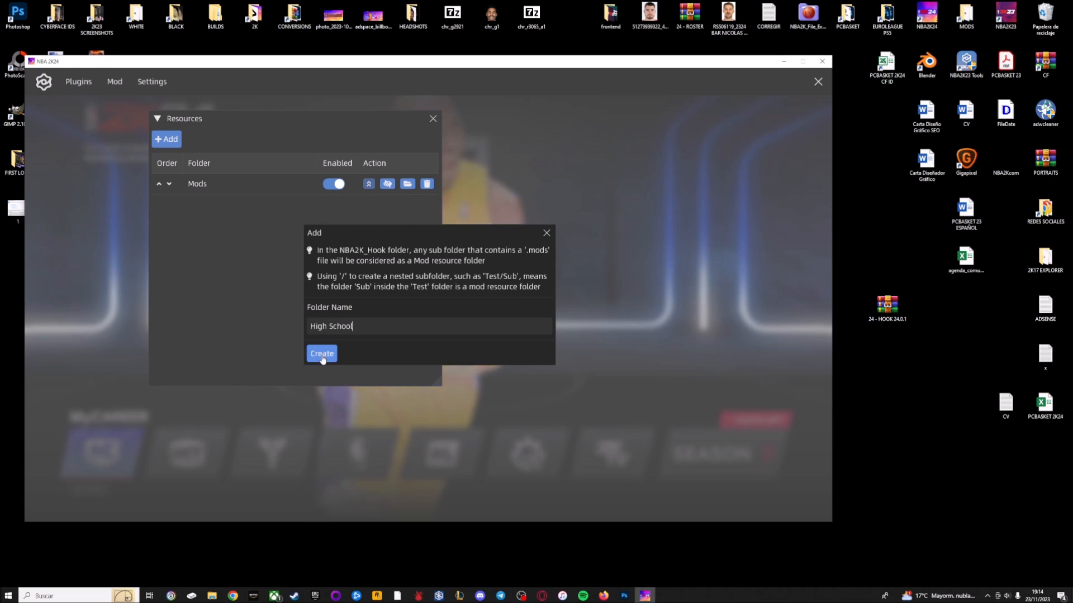
click(321, 354)
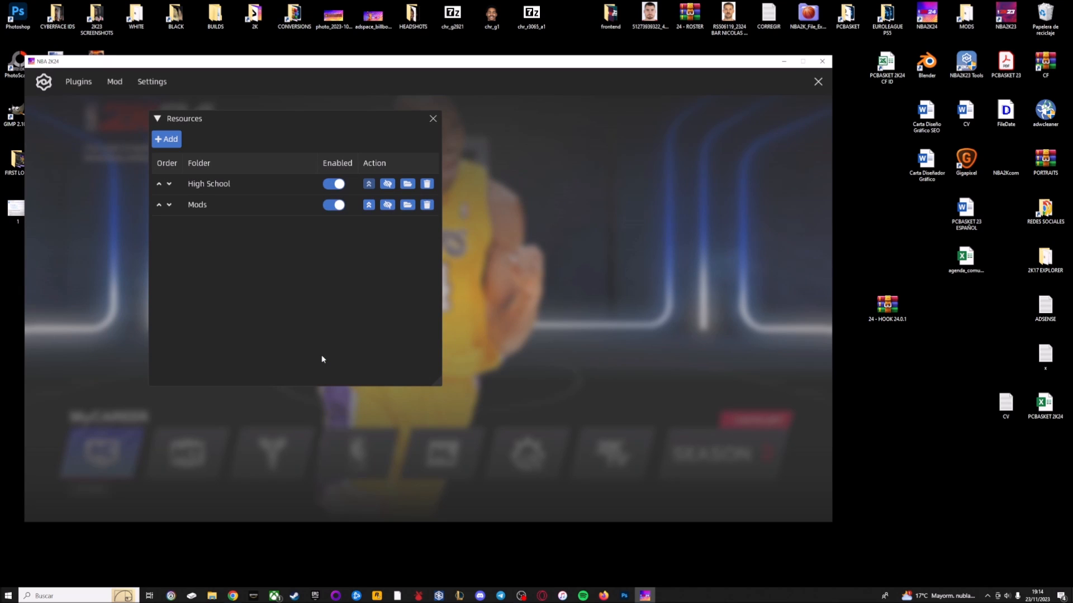
Create a Retro resource folder and adjust the Enabled toggles of the new folders
click(166, 139)
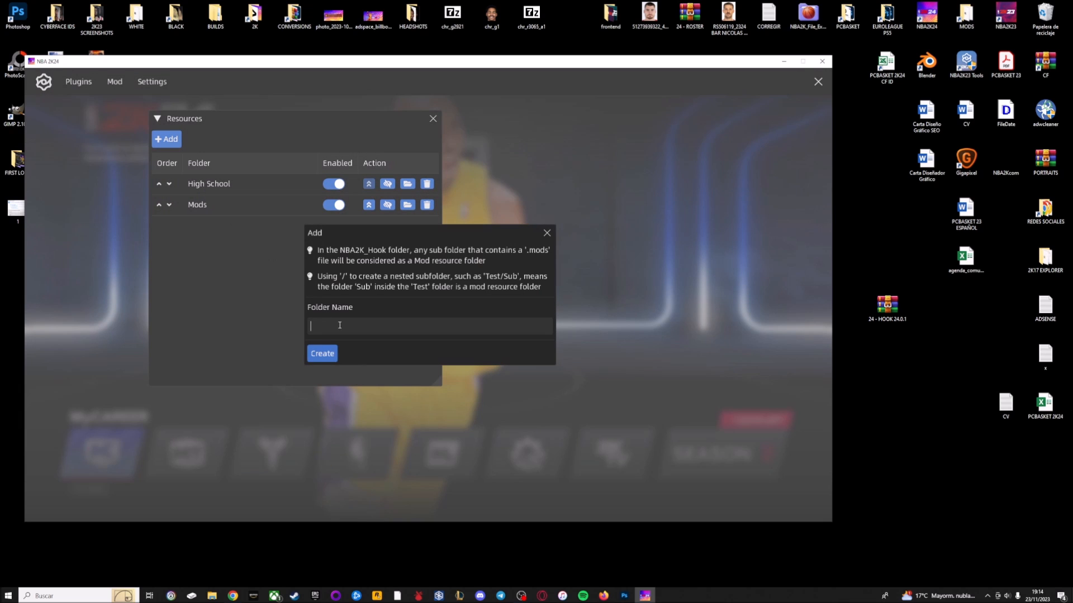
text(Re)
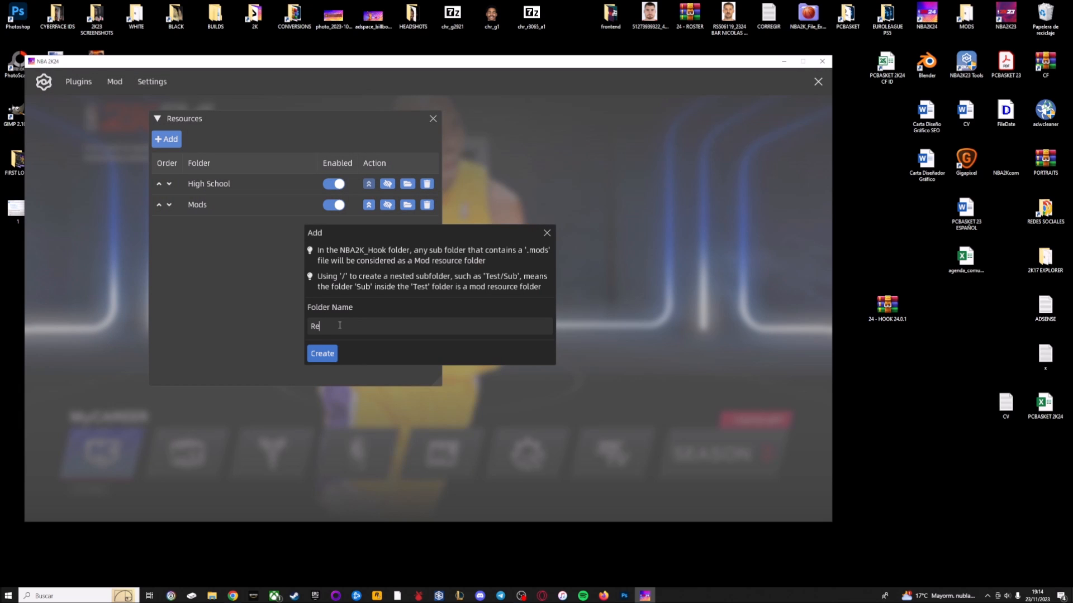
click(322, 353)
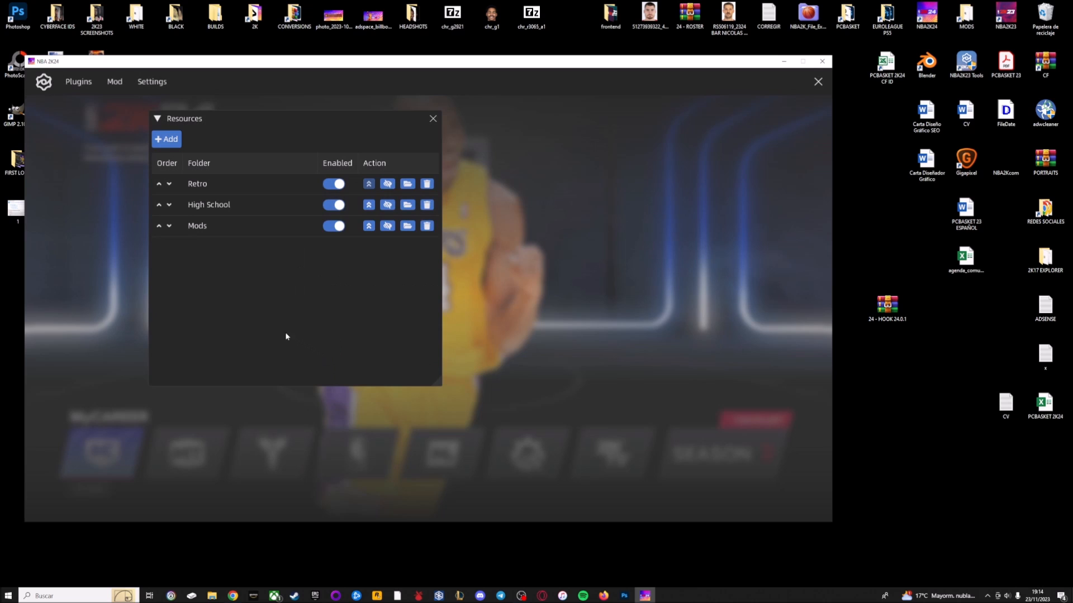
click(333, 184)
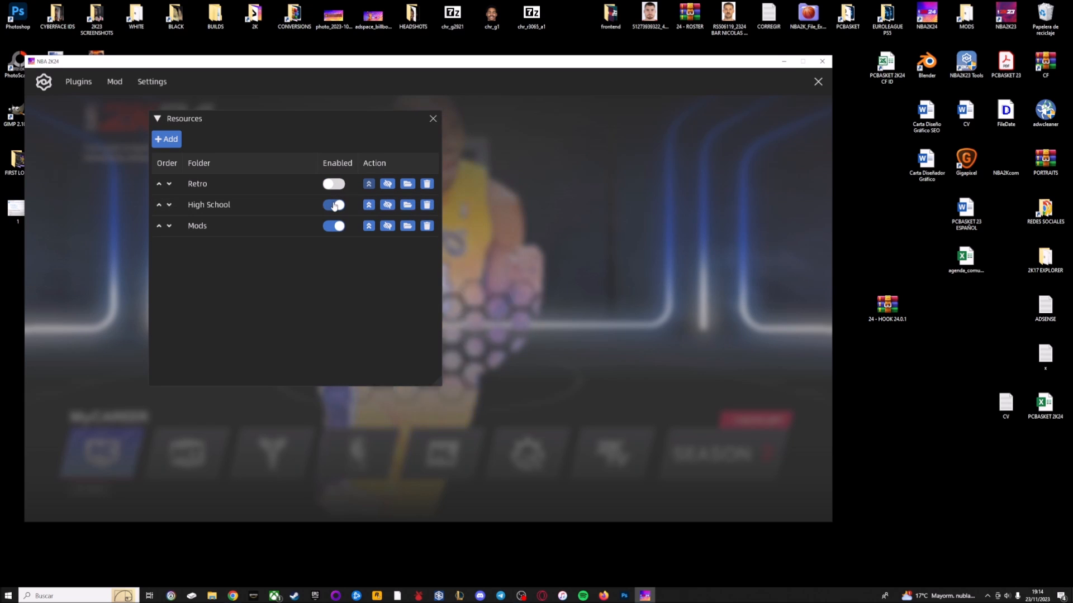
click(333, 204)
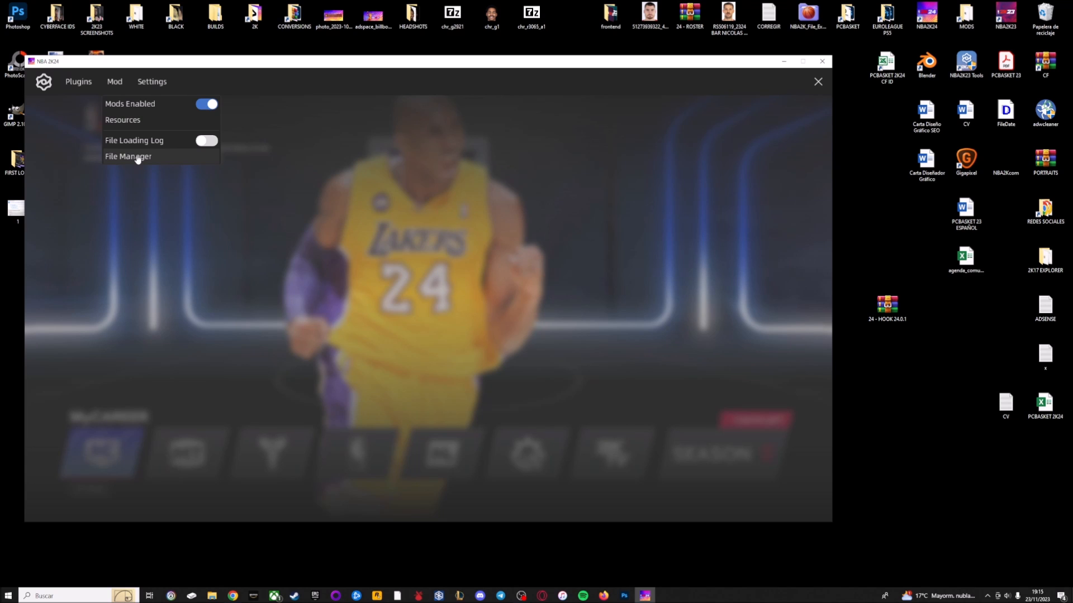
Enter face1513.iff as the file name in File Manager > File Export
click(127, 157)
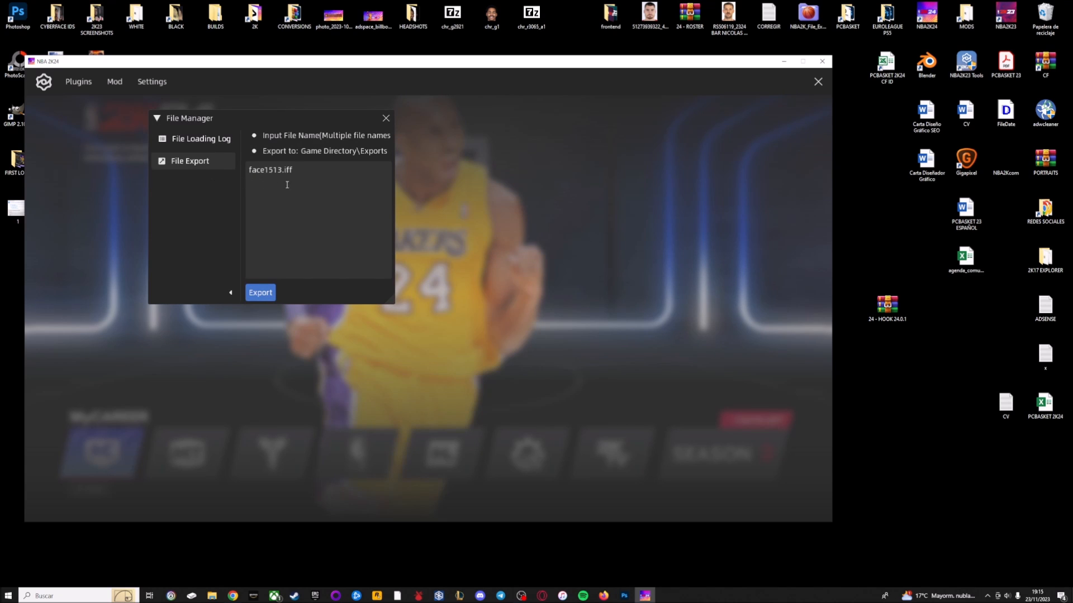
mouse_move(310, 182)
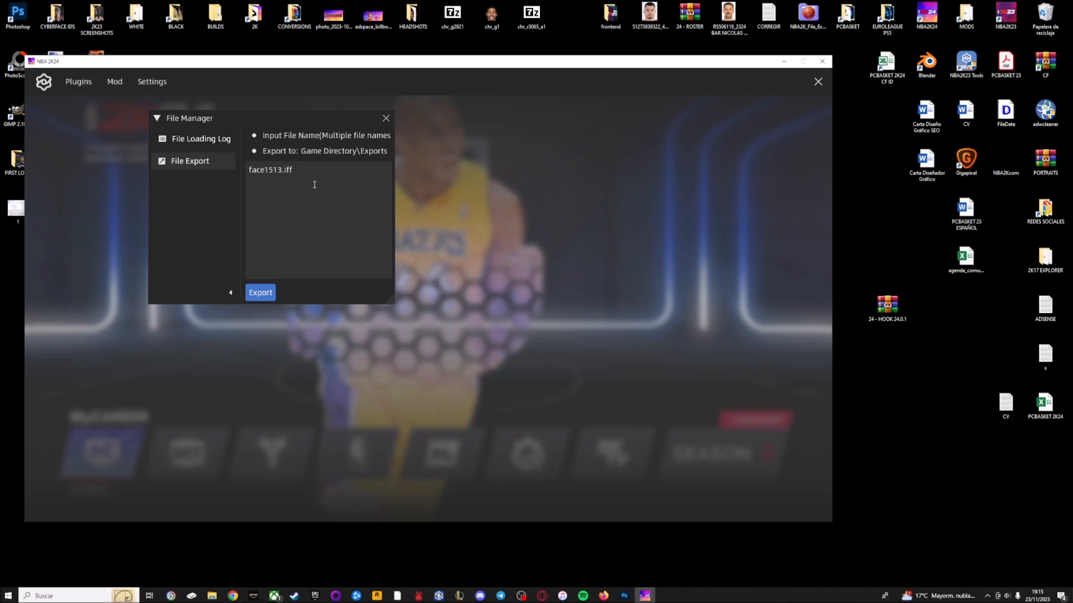
double_click(270, 169)
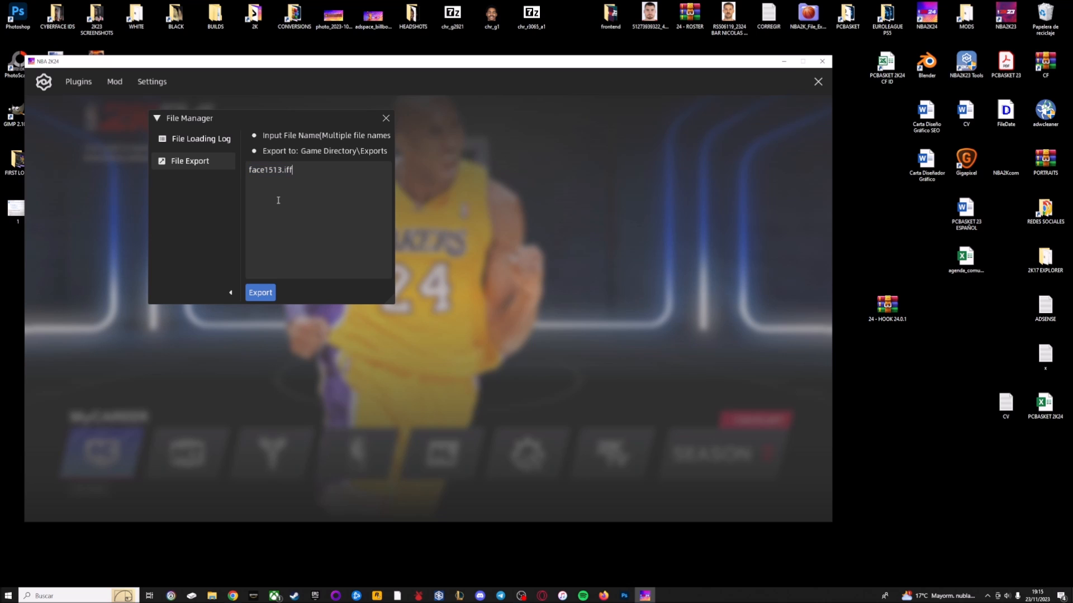
double_click(270, 170)
text(face)
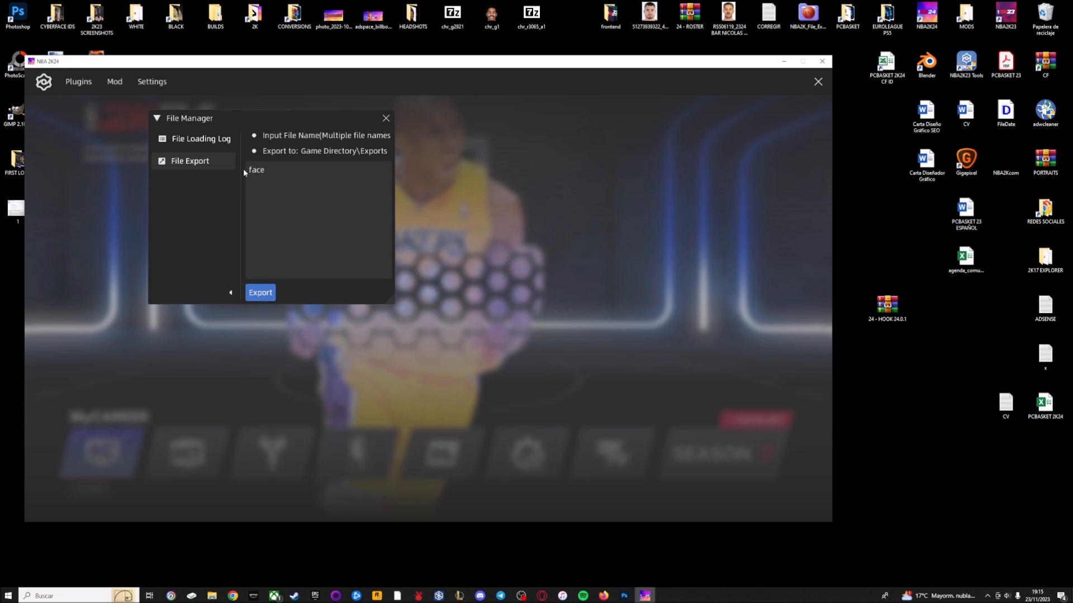
text(1)
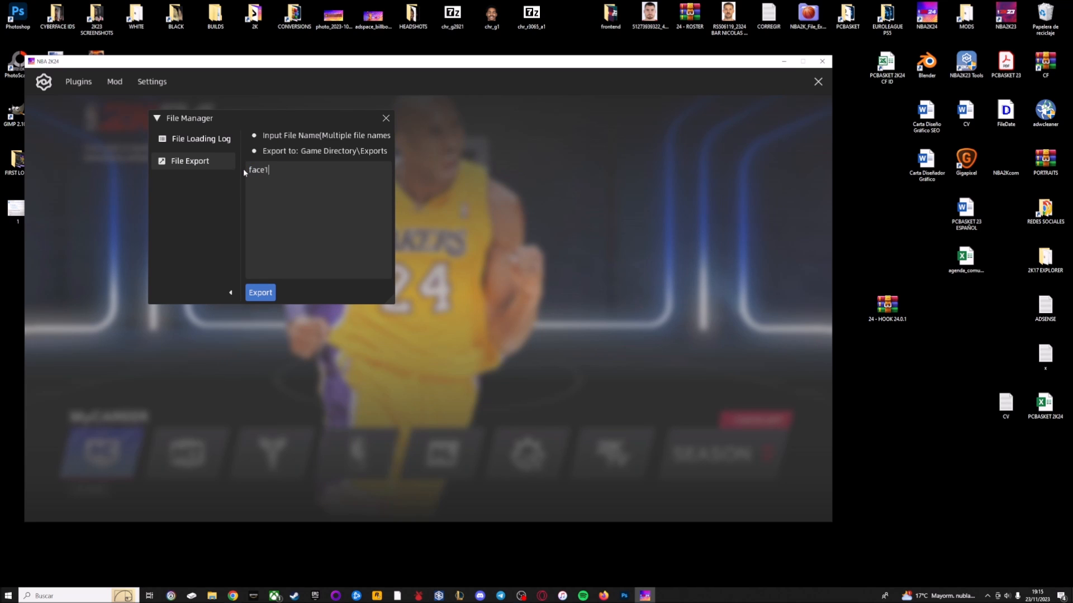
text(513.)
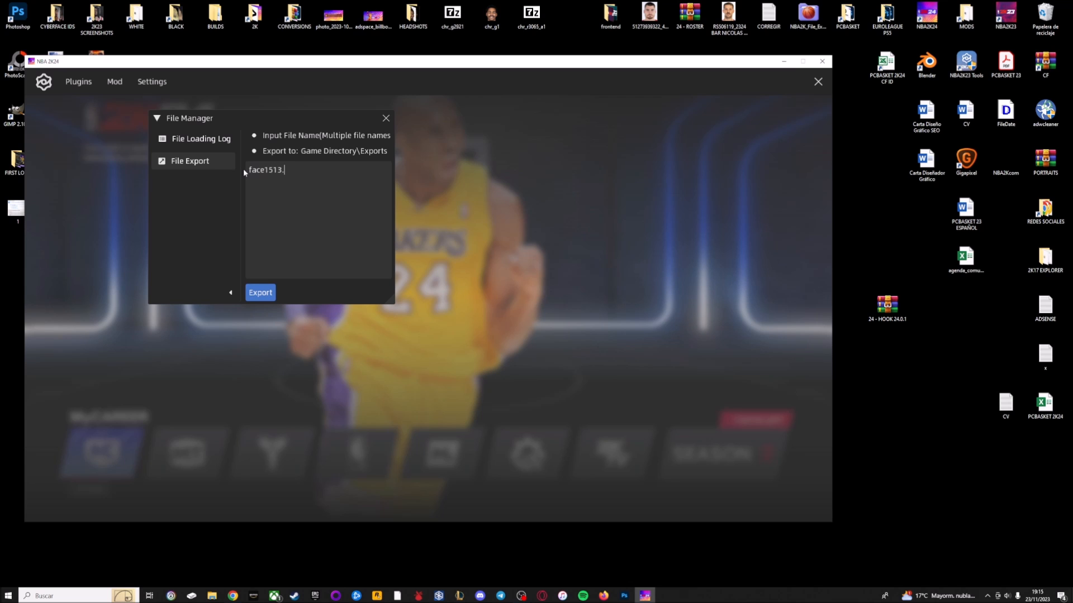
text(iff)
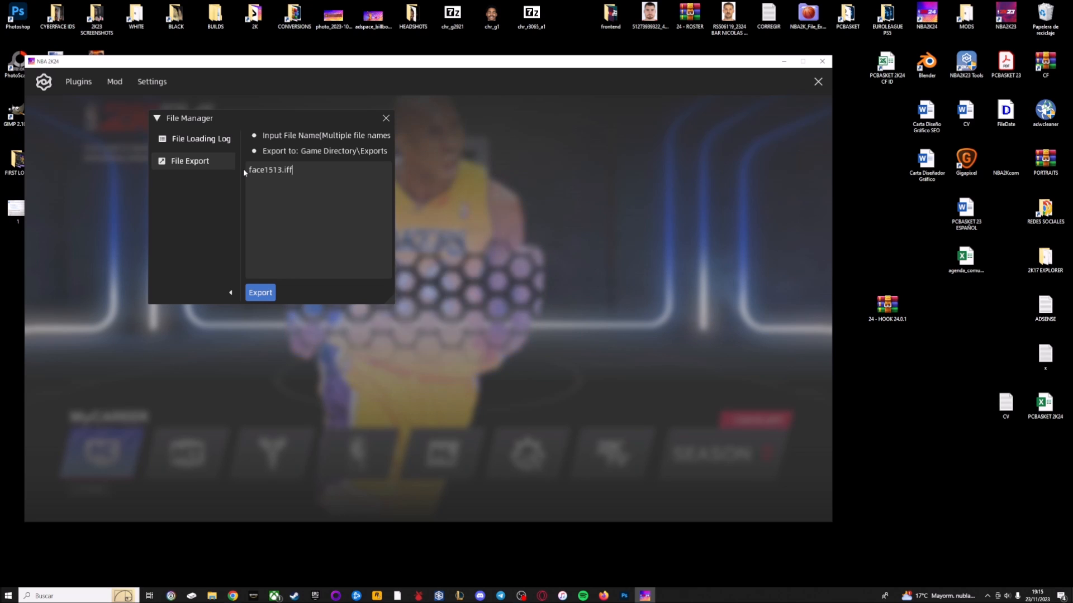
Export face1513.iff to the Exports folder and dismiss the success message
click(260, 292)
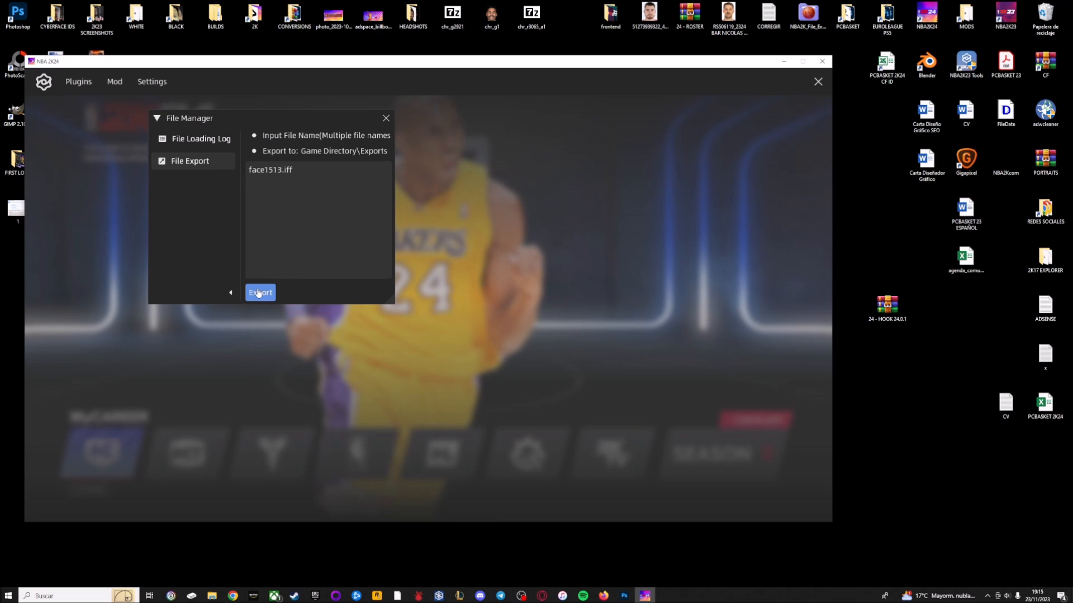
click(259, 293)
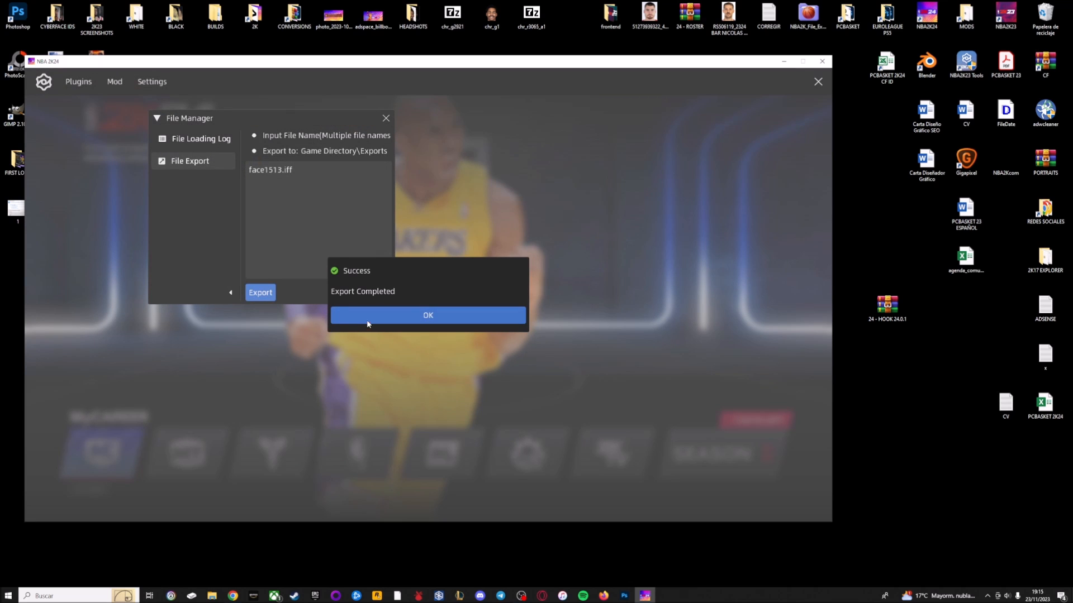
click(428, 315)
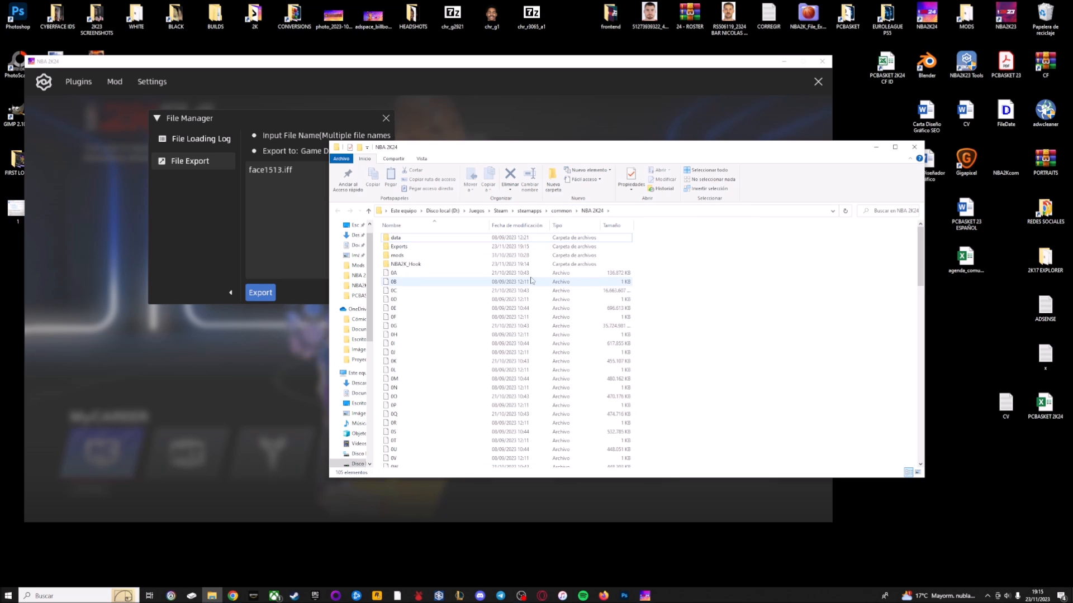
mouse_move(399, 246)
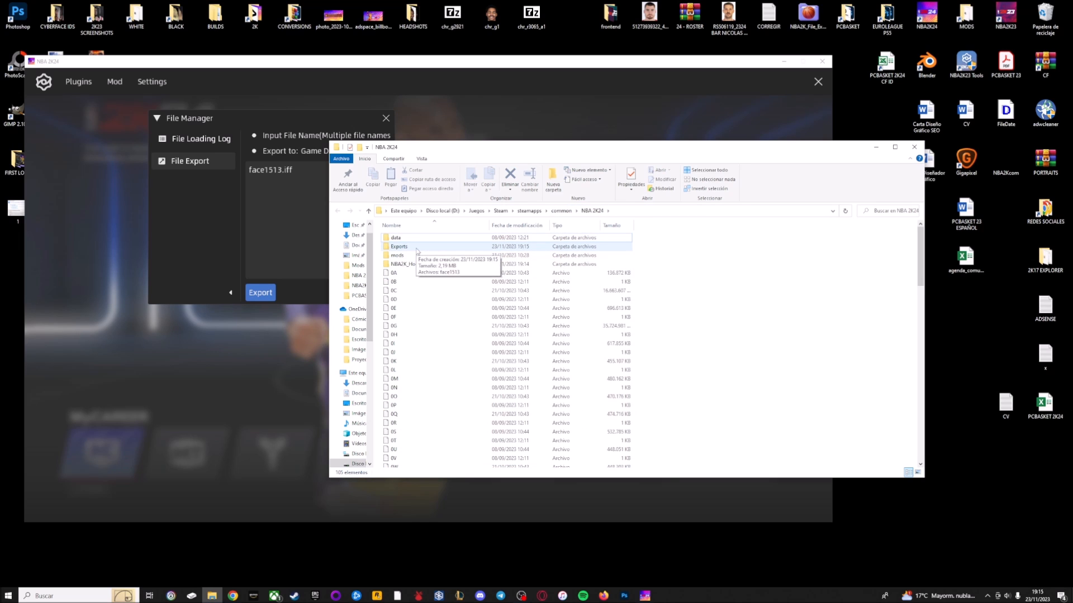
Check face1513 inside Exports, then go into the NBA2K_Hook folder
double_click(399, 246)
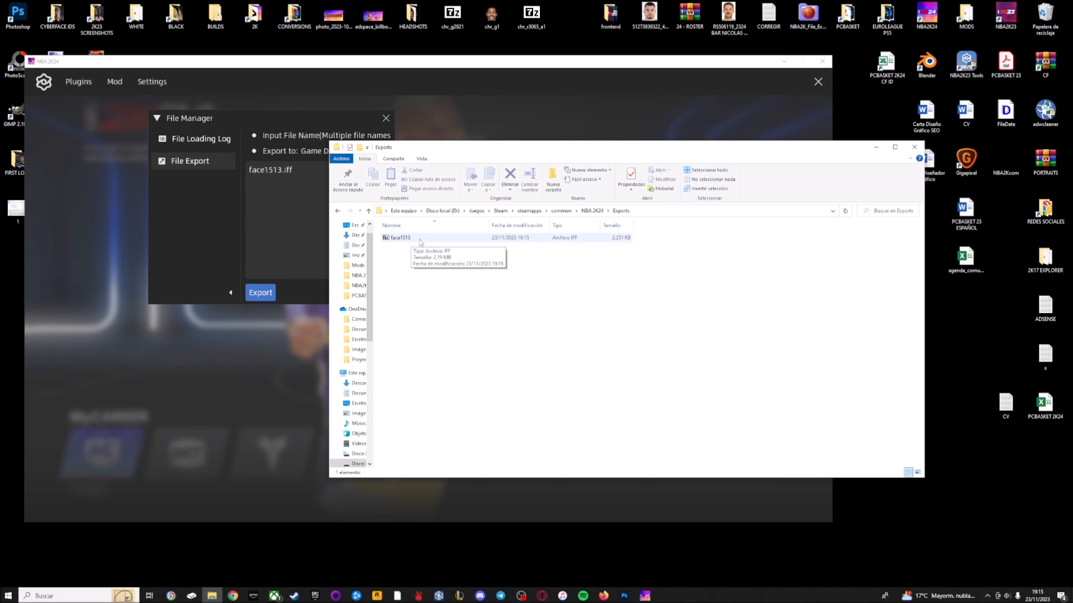
click(368, 210)
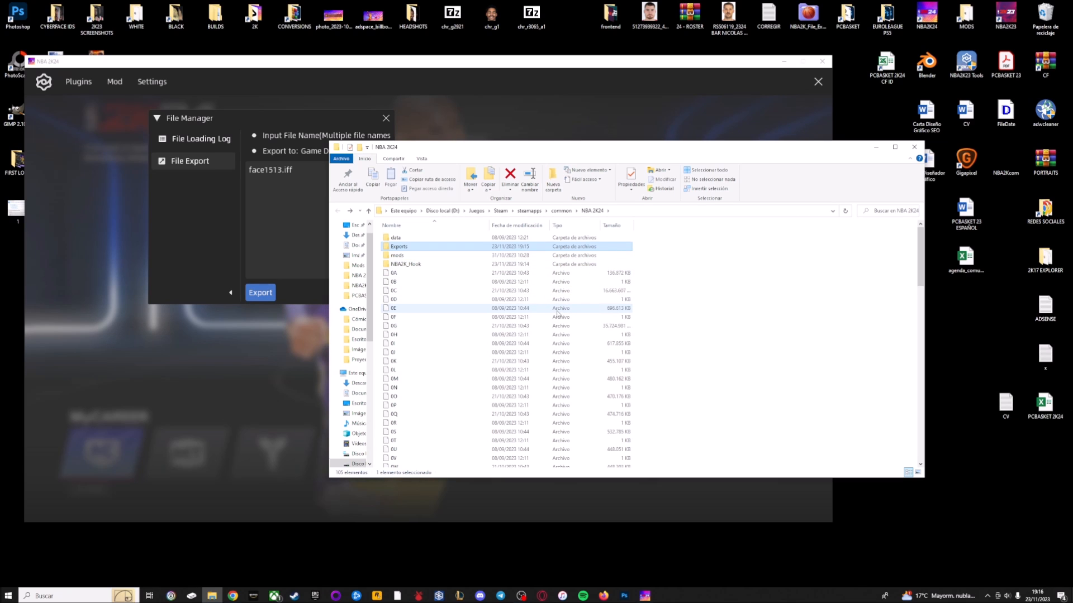
click(405, 264)
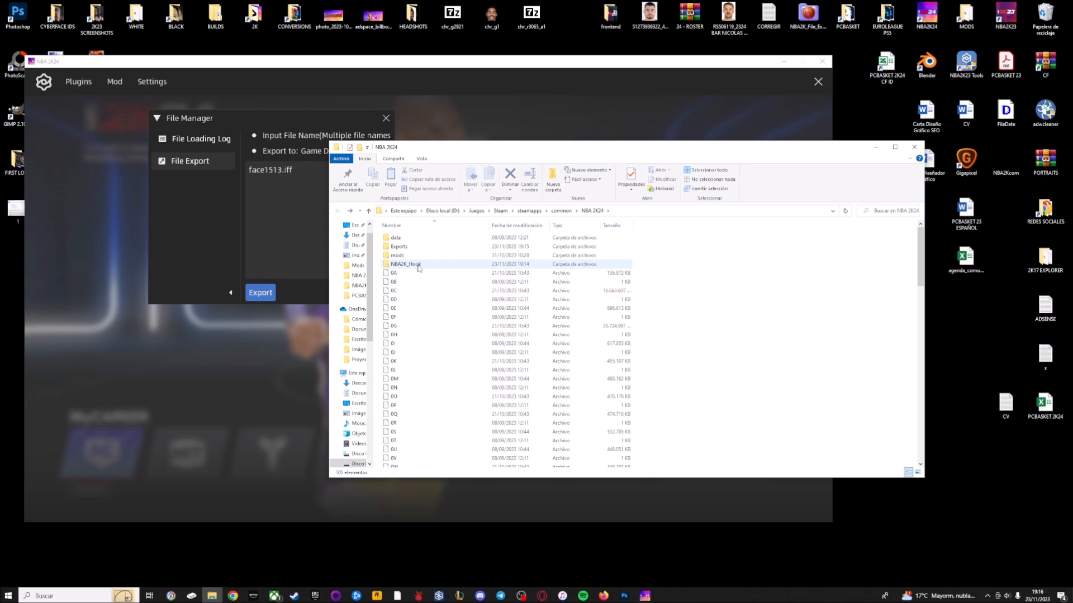
mouse_move(406, 263)
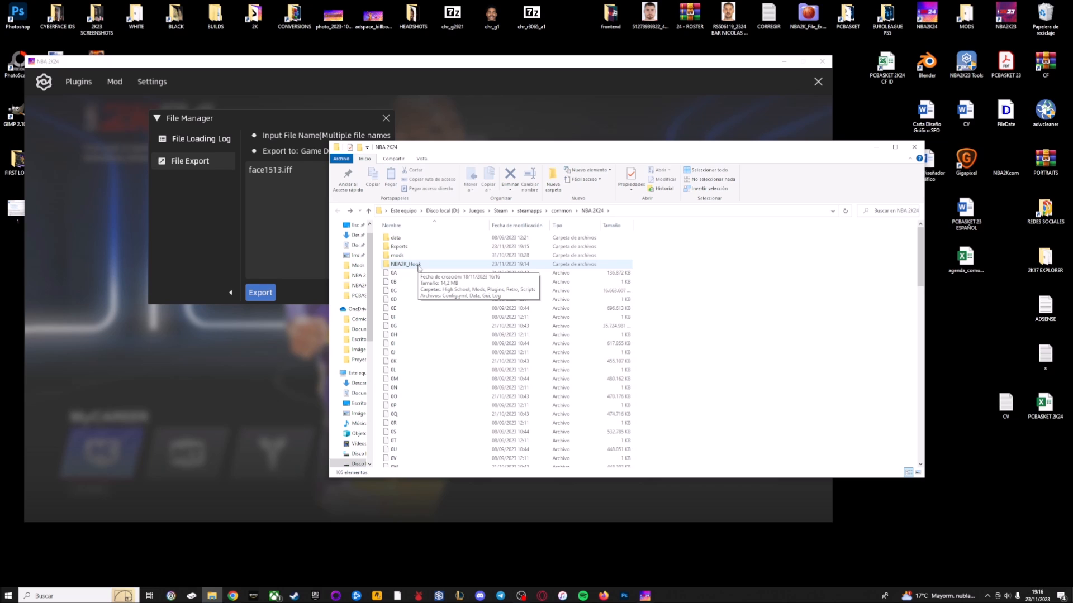
double_click(405, 264)
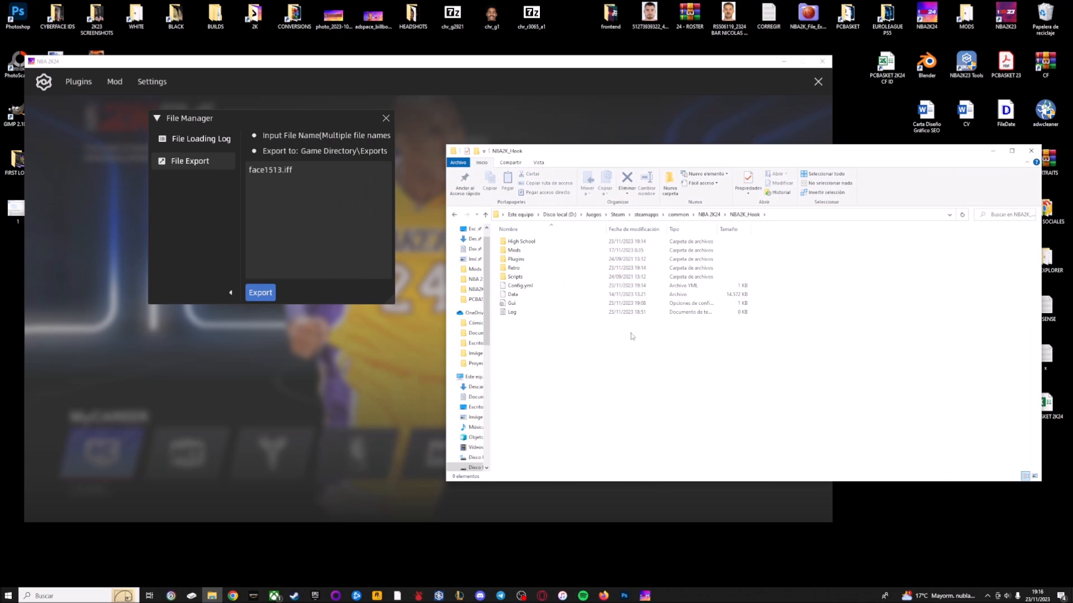
mouse_move(759, 264)
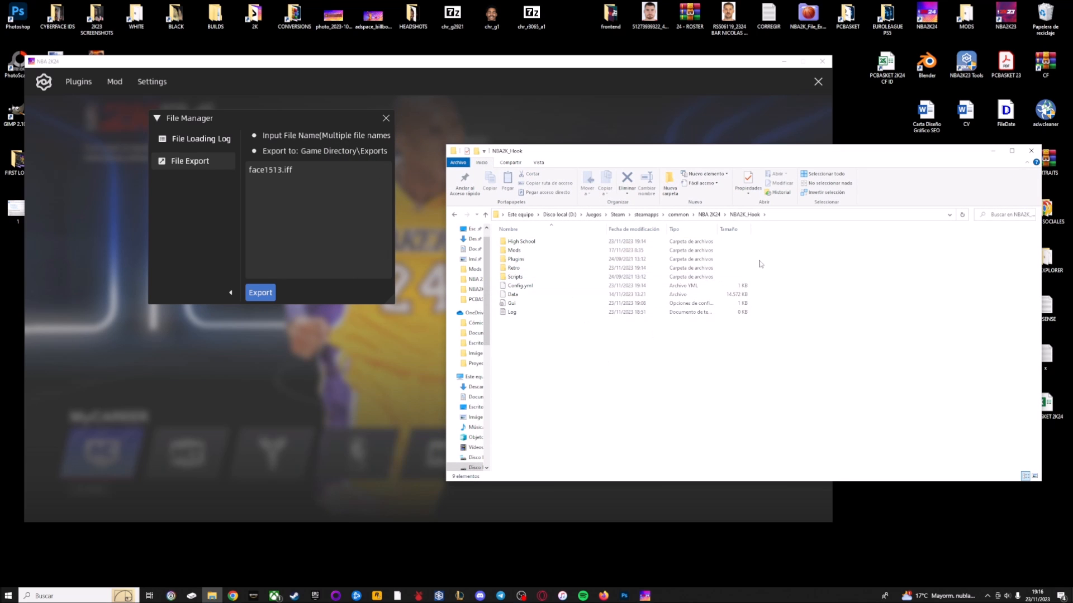
Enter the empty Mods folder inside NBA2K_Hook
click(513, 249)
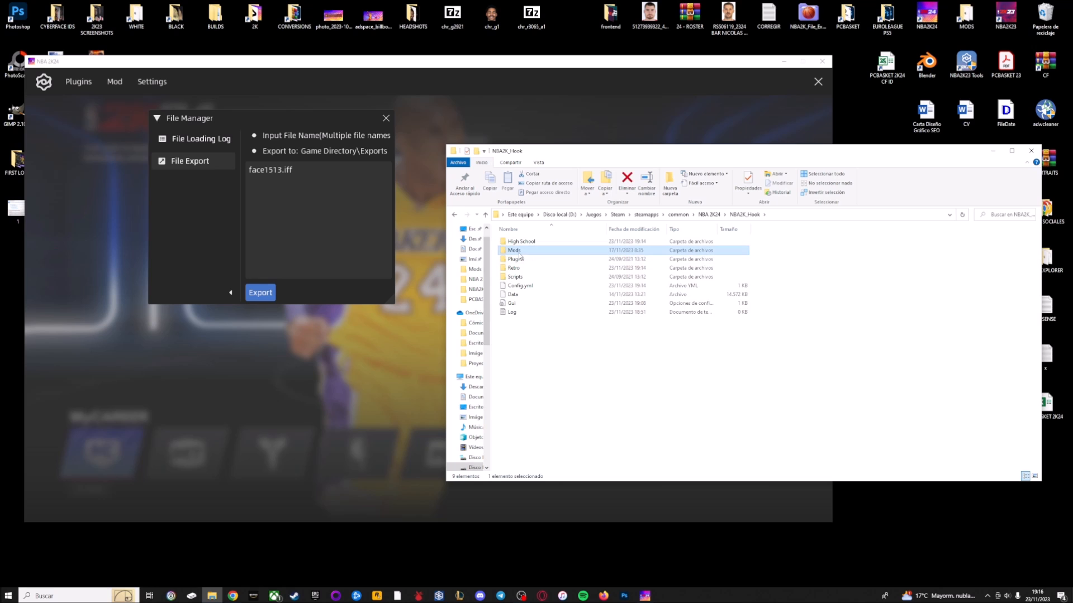
mouse_move(514, 249)
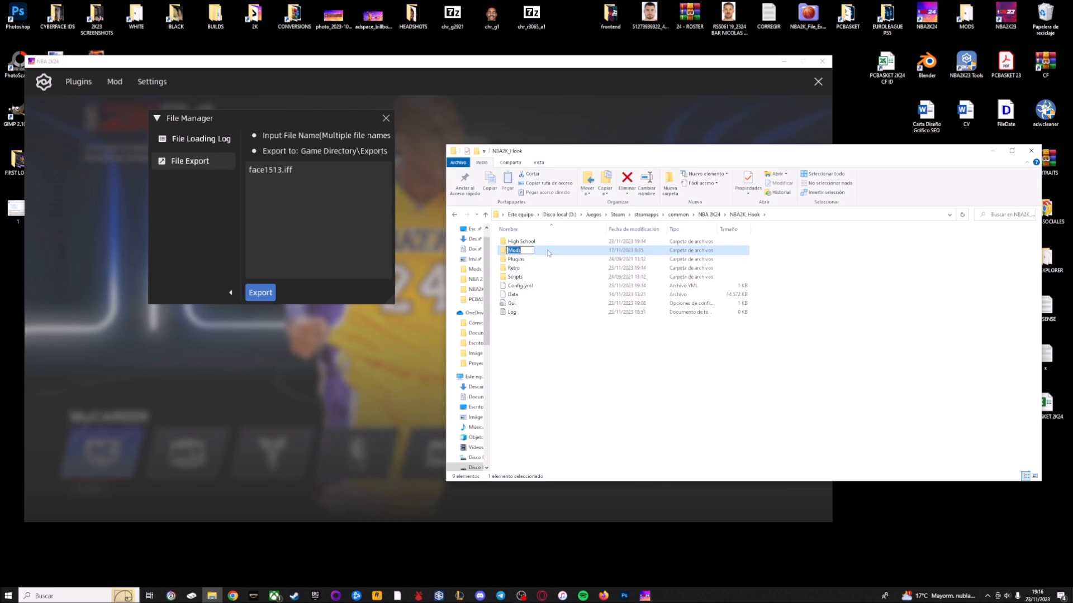
double_click(514, 249)
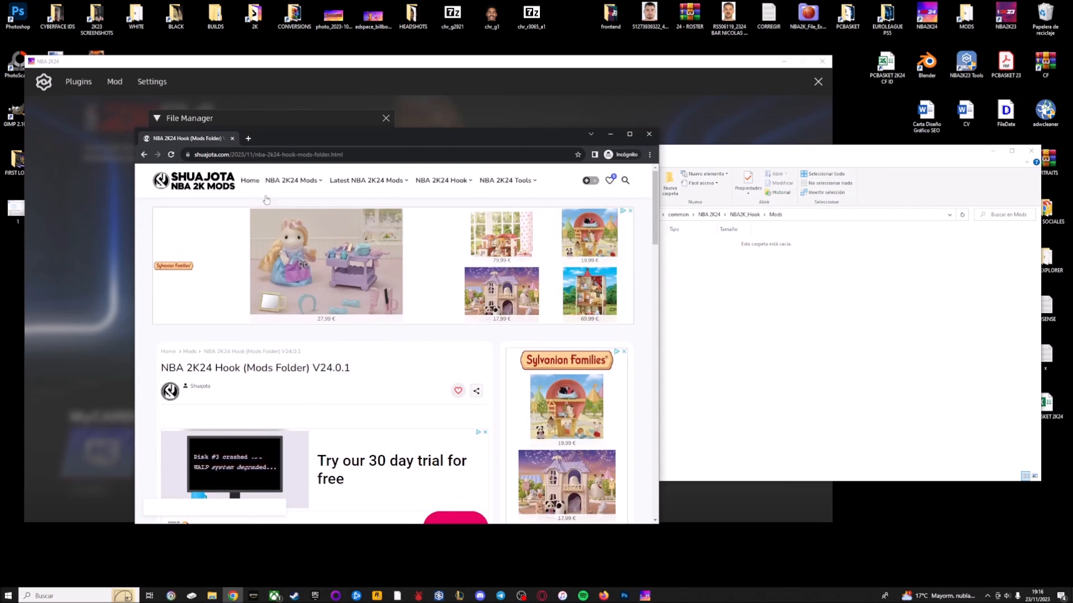
Open the 'NBA 2K24 Mods: Everything You Need to Know' guide in a new tab
click(249, 179)
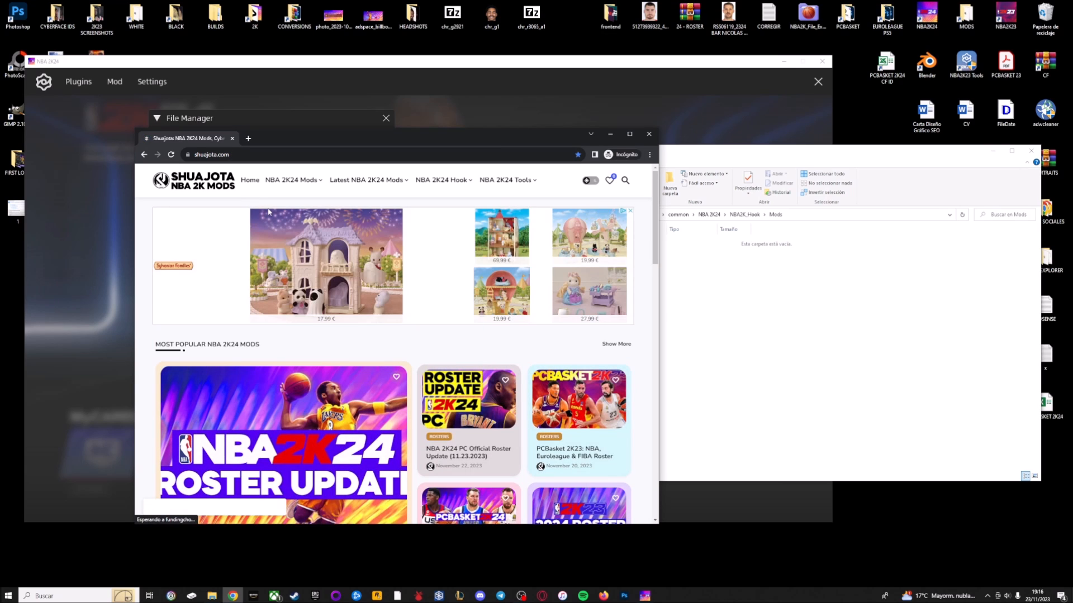
click(290, 180)
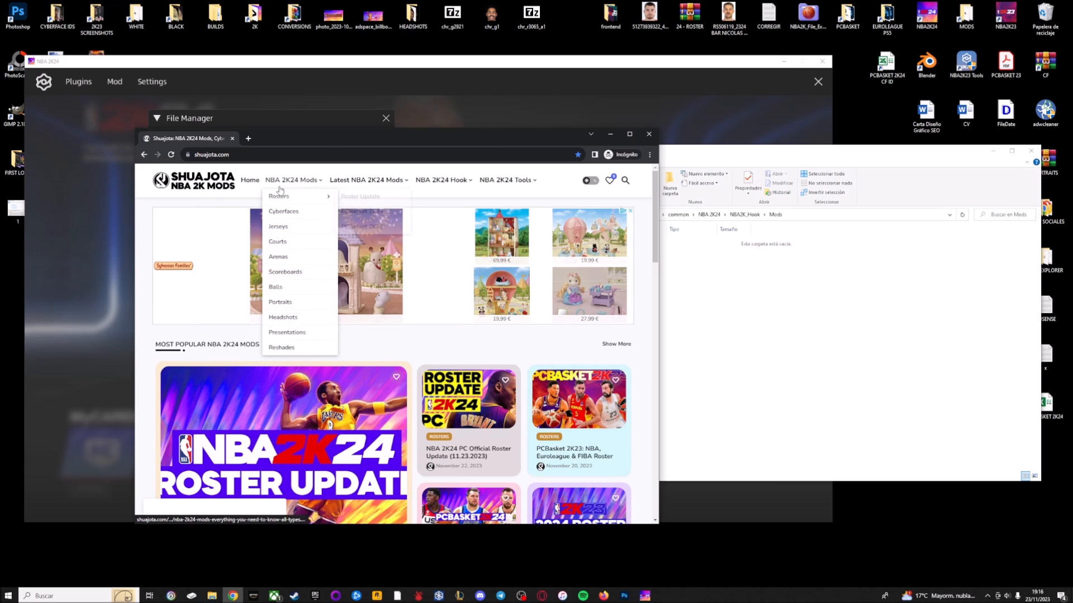
mouse_move(315, 186)
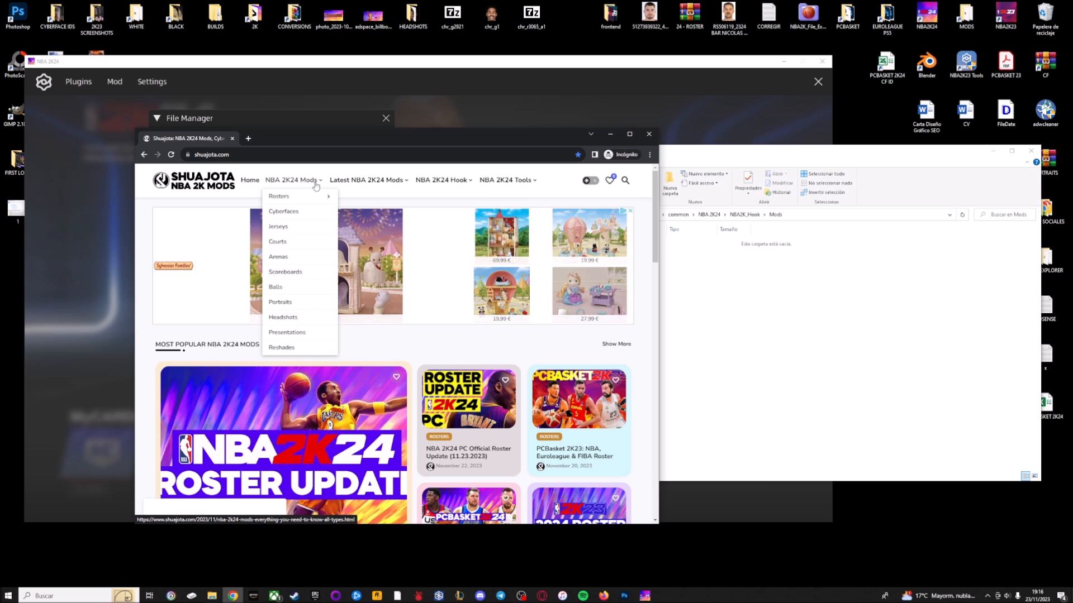
right_click(308, 191)
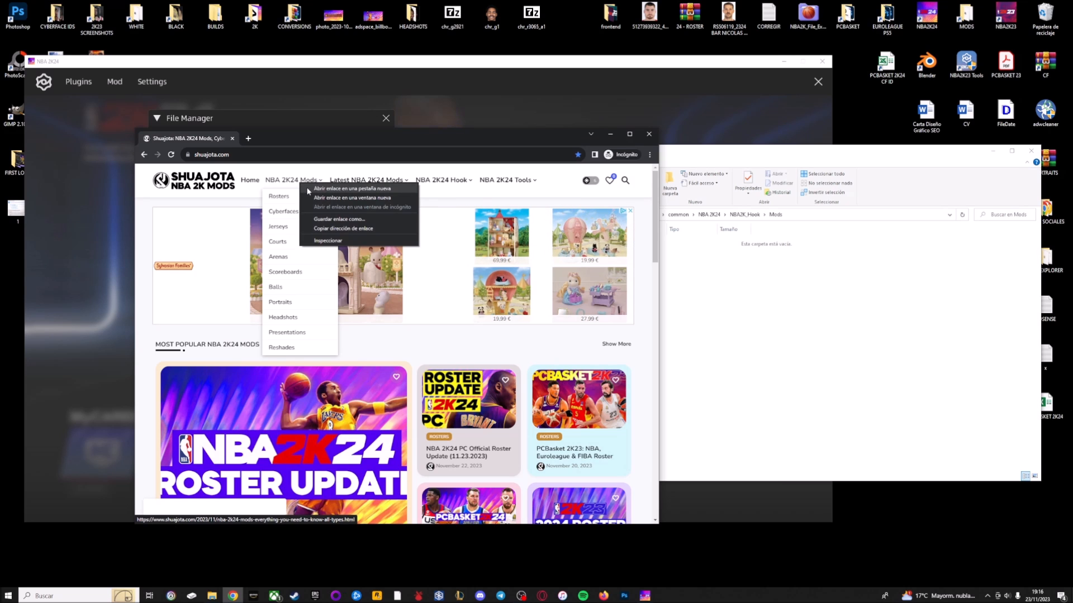
click(352, 188)
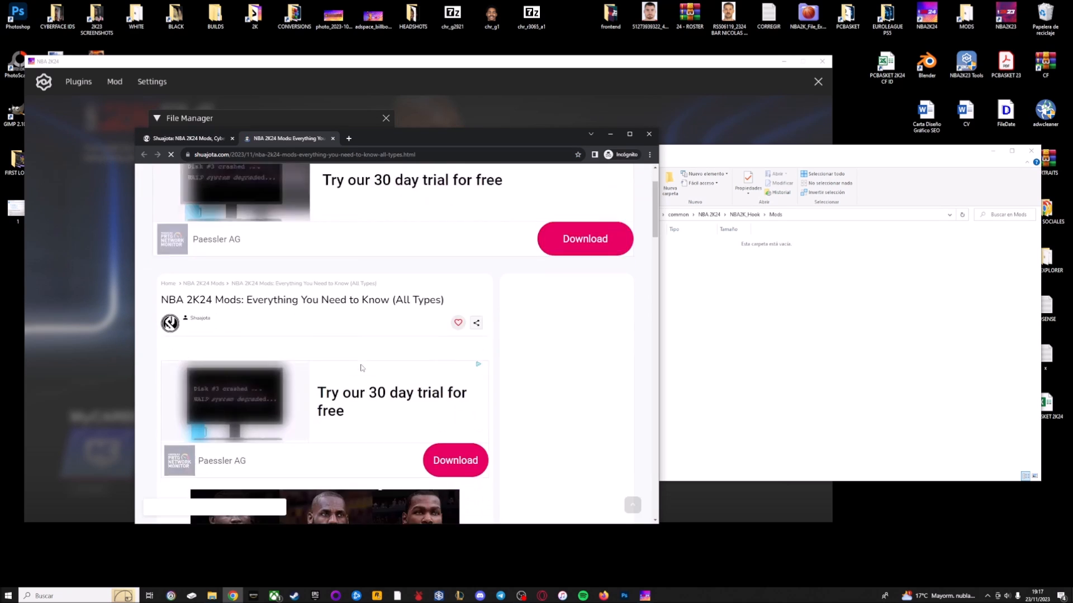
Browse the mods guide, then show the Cyberfaces listing from the NBA 2K24 Mods menu
scroll(down, 3)
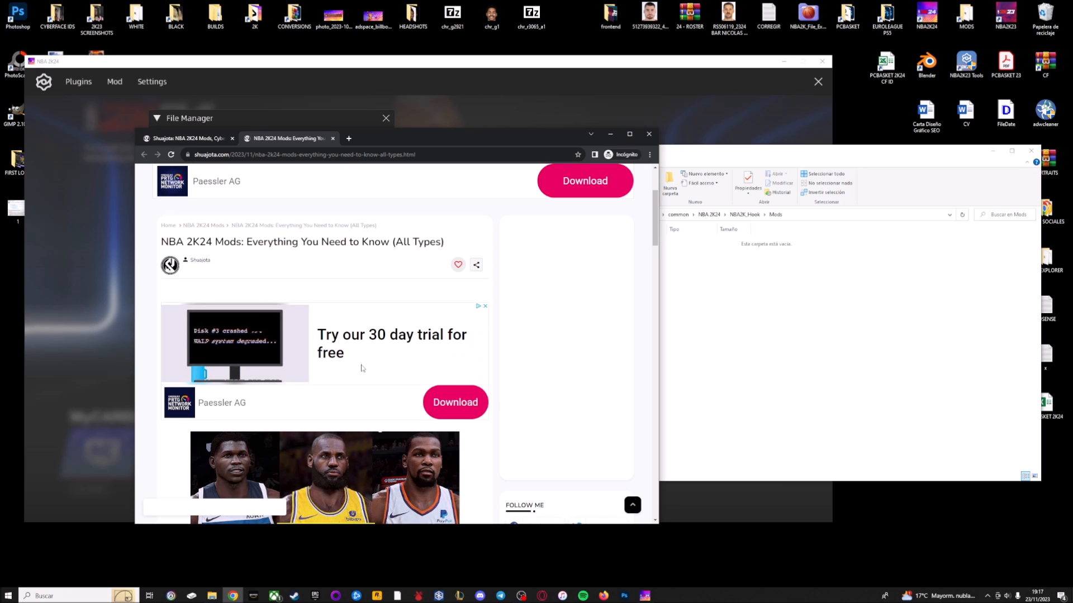
scroll(down, 3)
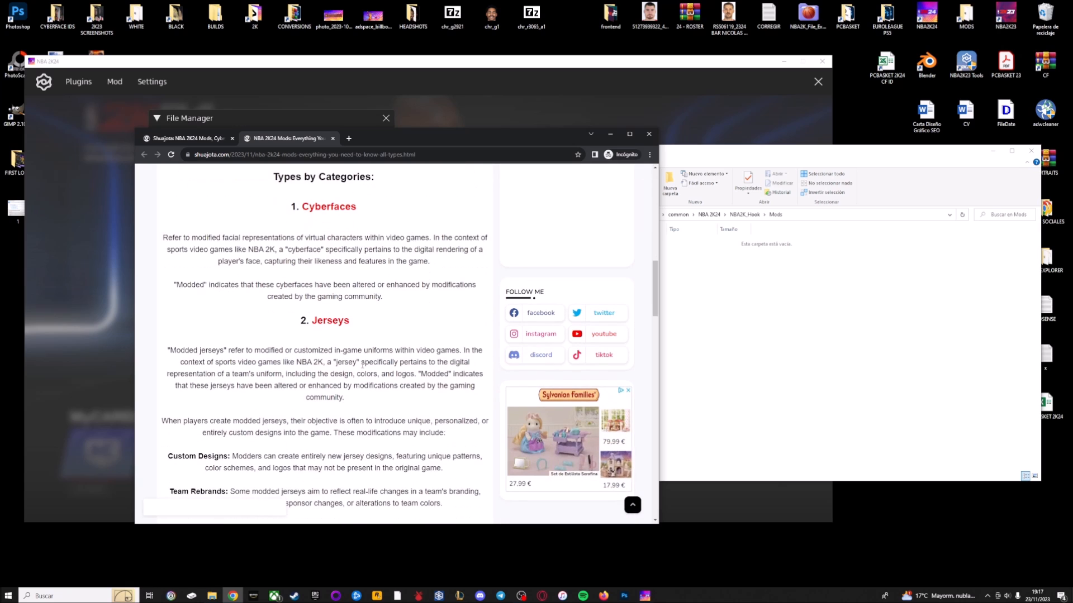
scroll(down, 3)
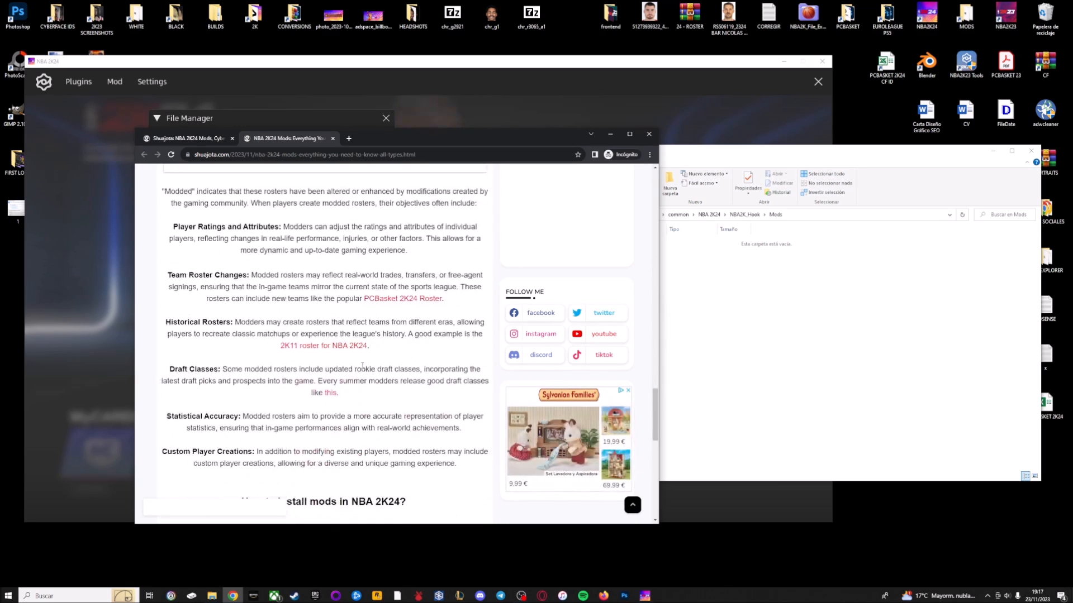
scroll(down, 3)
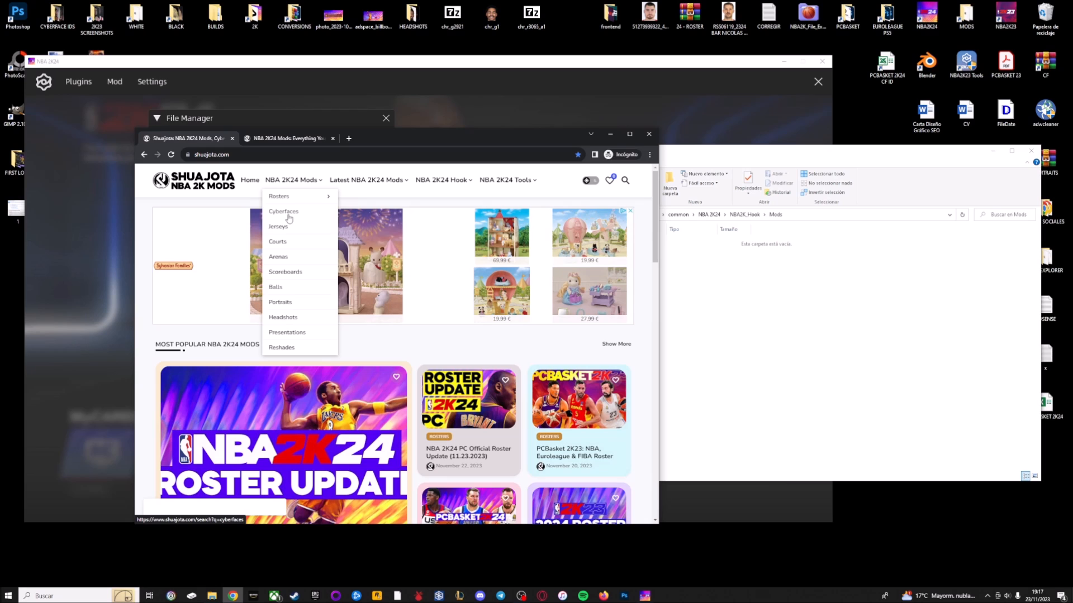
mouse_move(287, 226)
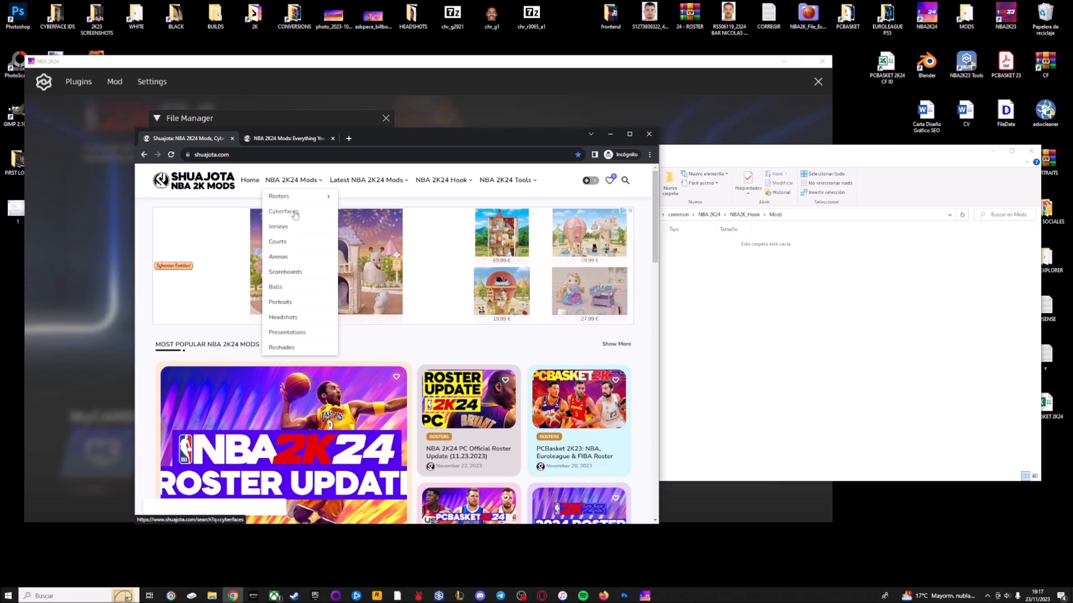
click(282, 212)
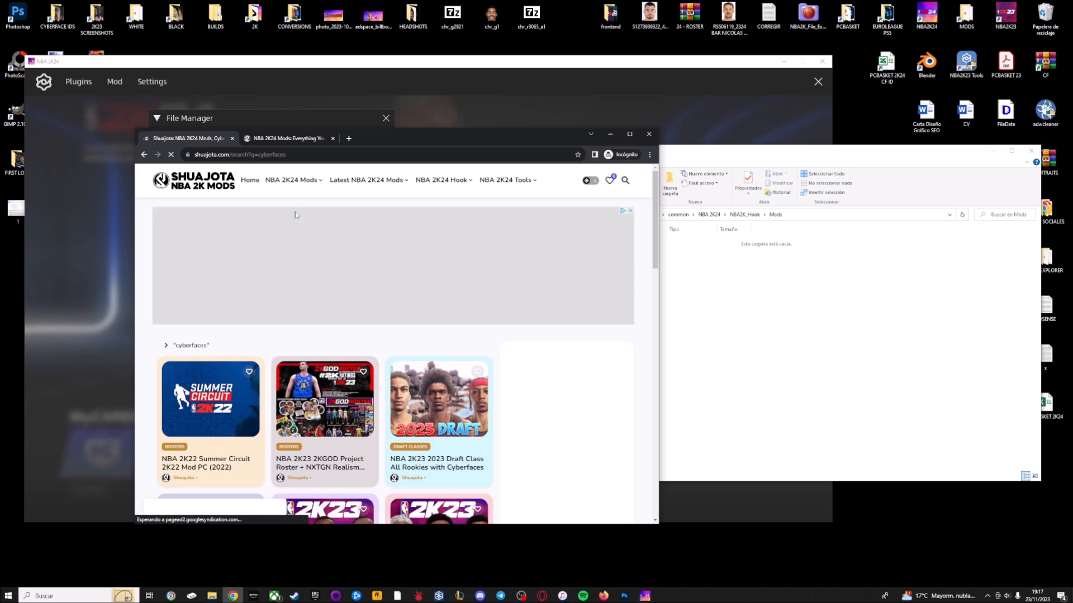
Search the site for 'nba 2k24 lebron james cyberface'
scroll(down, 3)
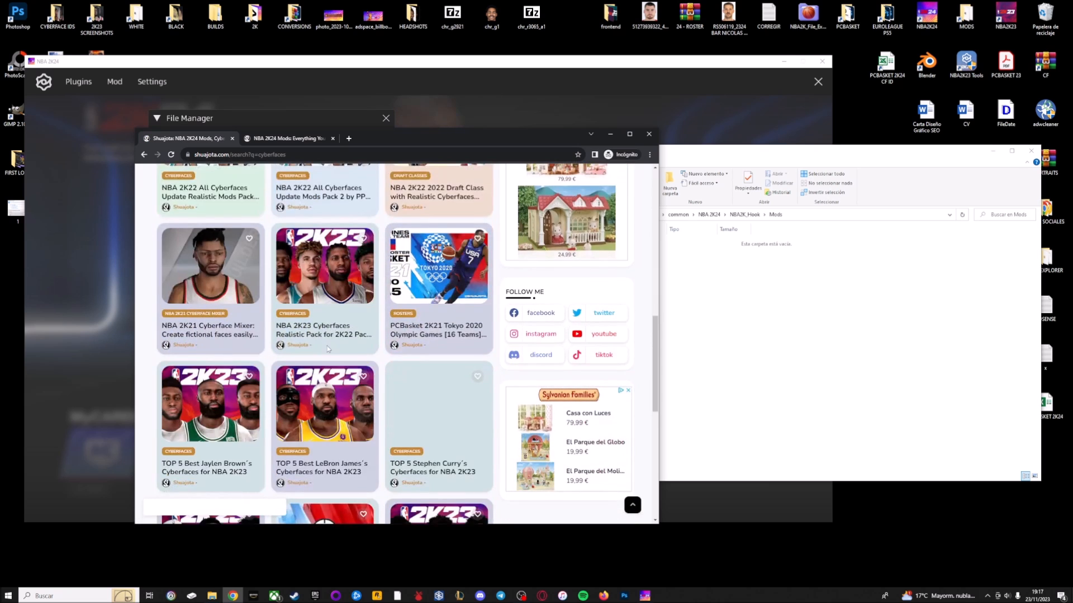
scroll(up, 3)
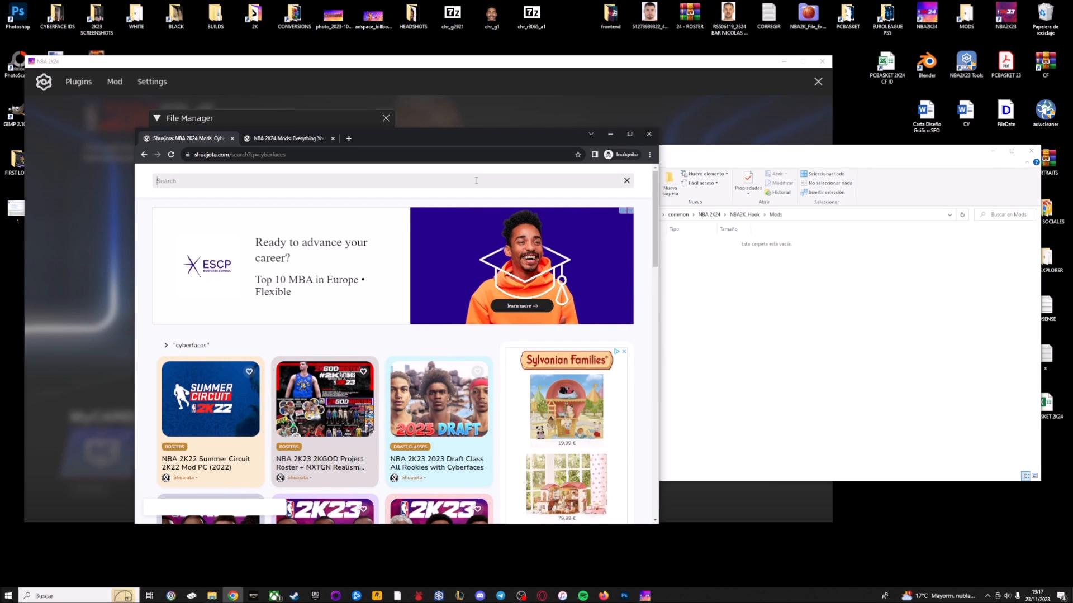
text(nba 2k24)
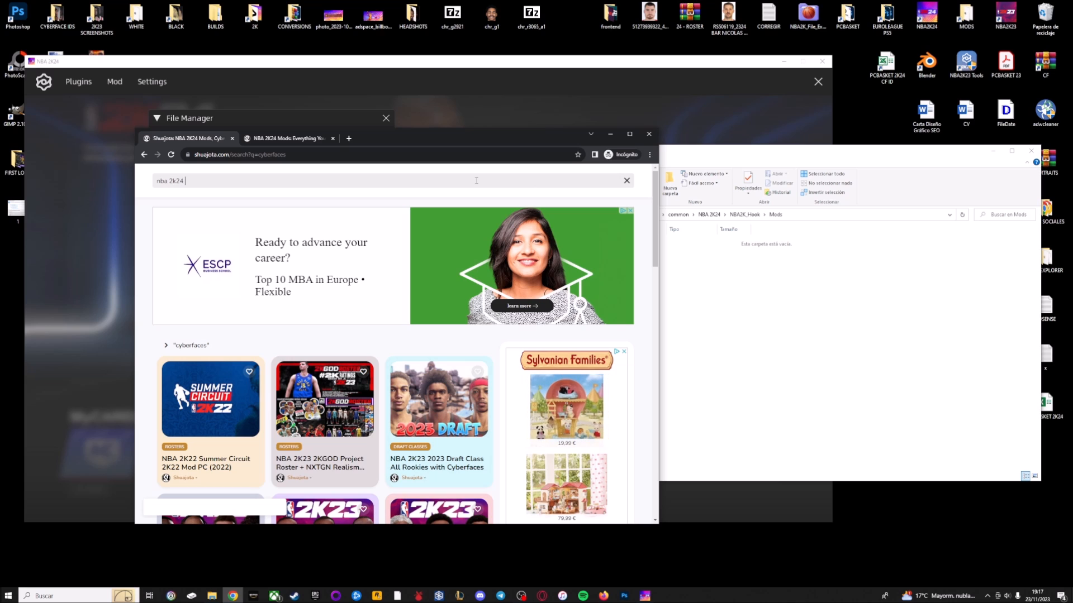
text(lebron james c)
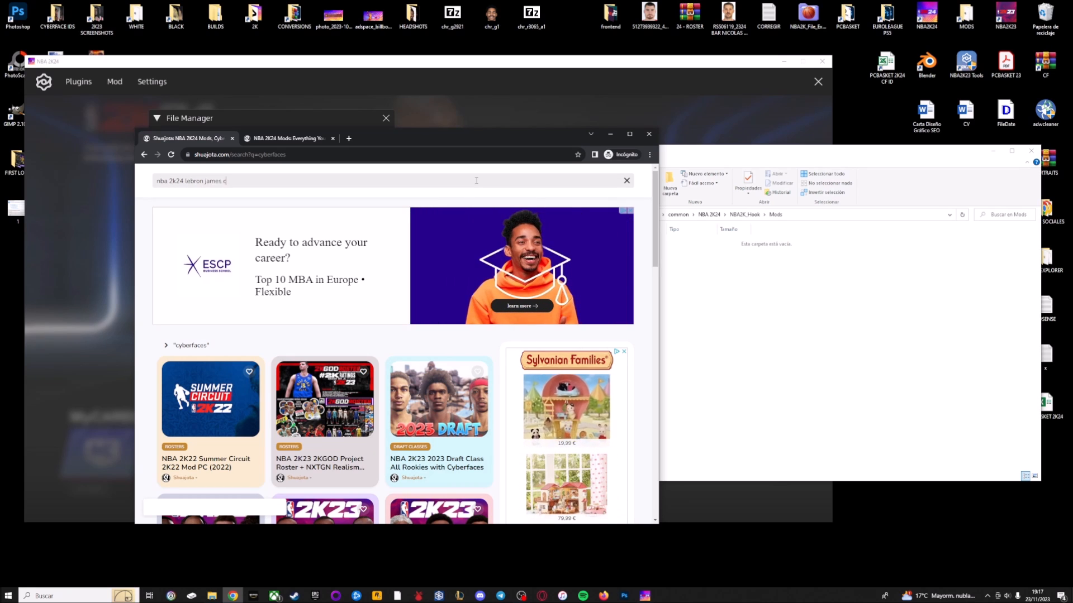
key(enter)
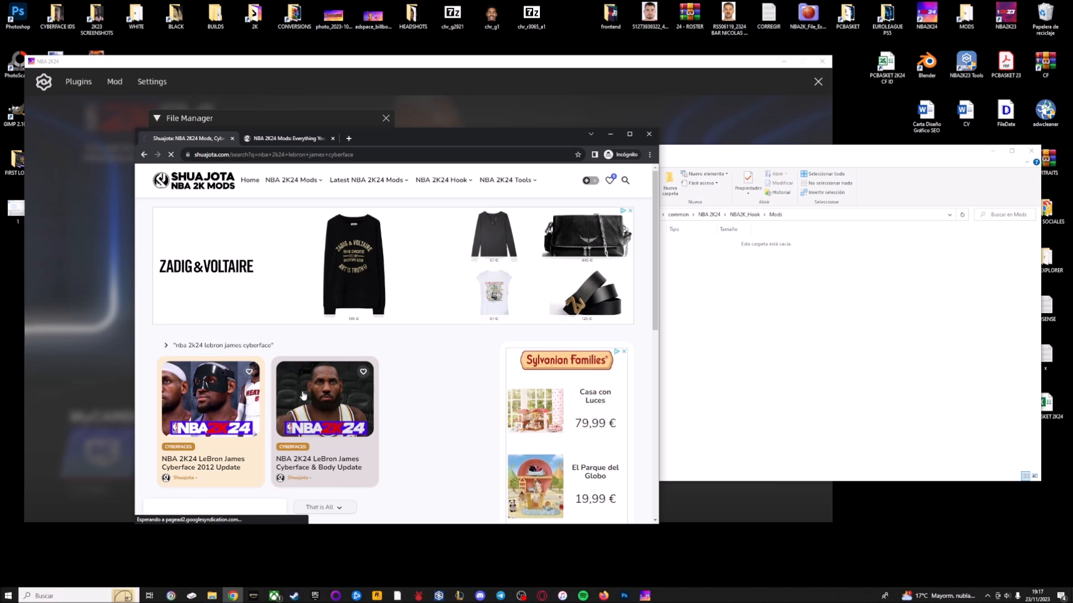
Open the LeBron James Cyberface & Body Update post and follow Download Here to MEGA
click(324, 400)
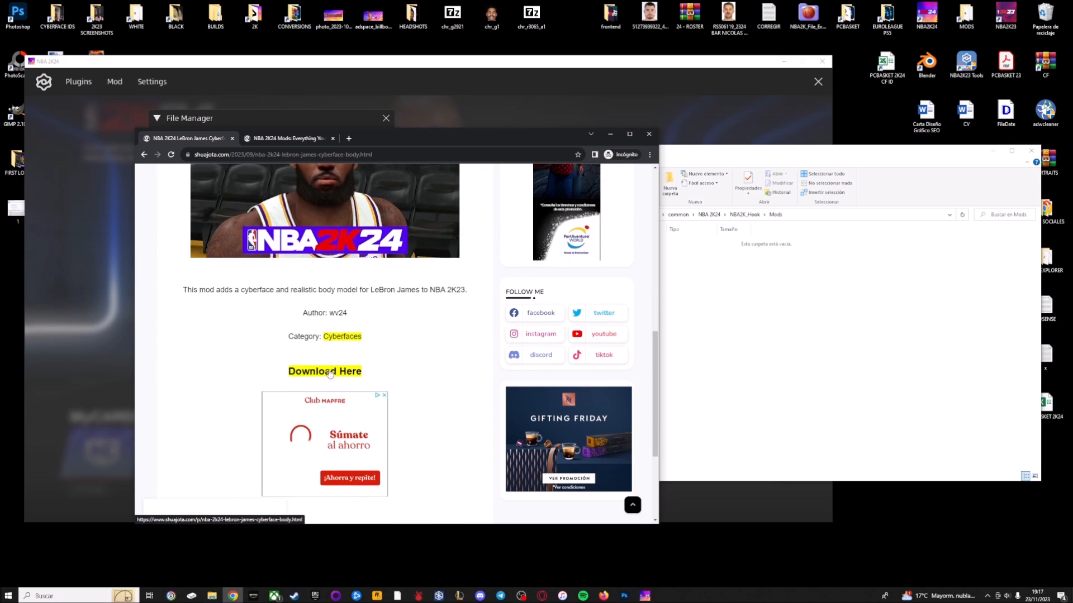
click(324, 371)
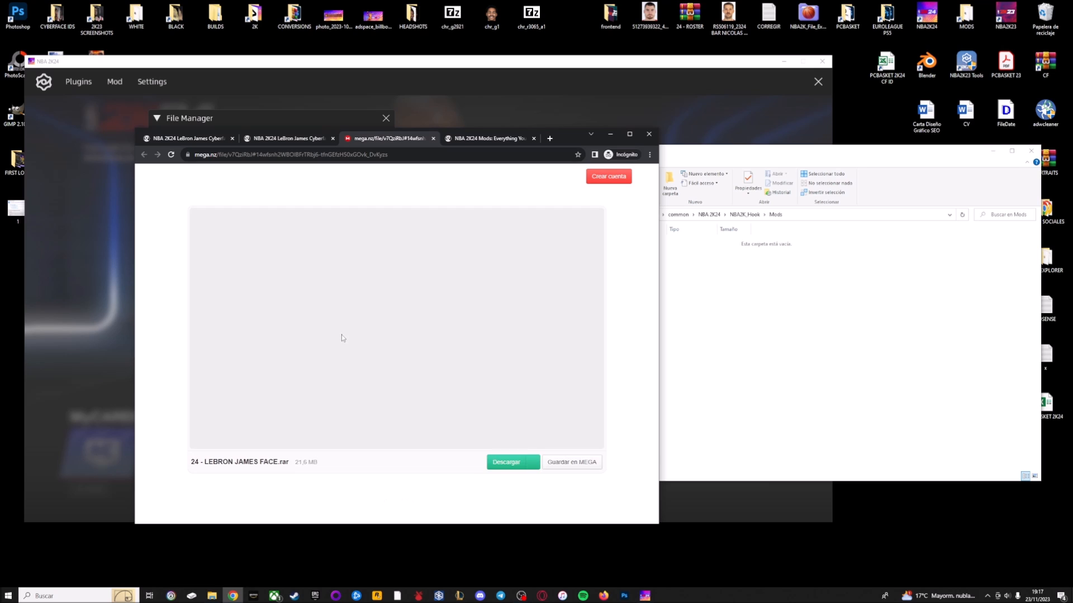
Download '24 - LEBRON JAMES FACE.rar' from MEGA and show it in Chrome's recent downloads
click(513, 461)
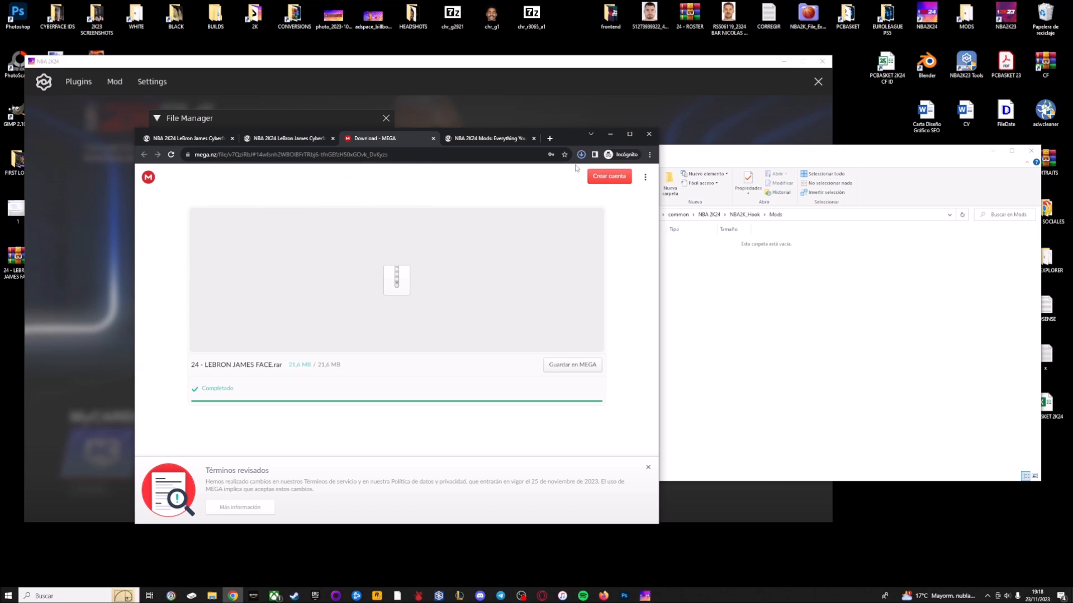
click(581, 154)
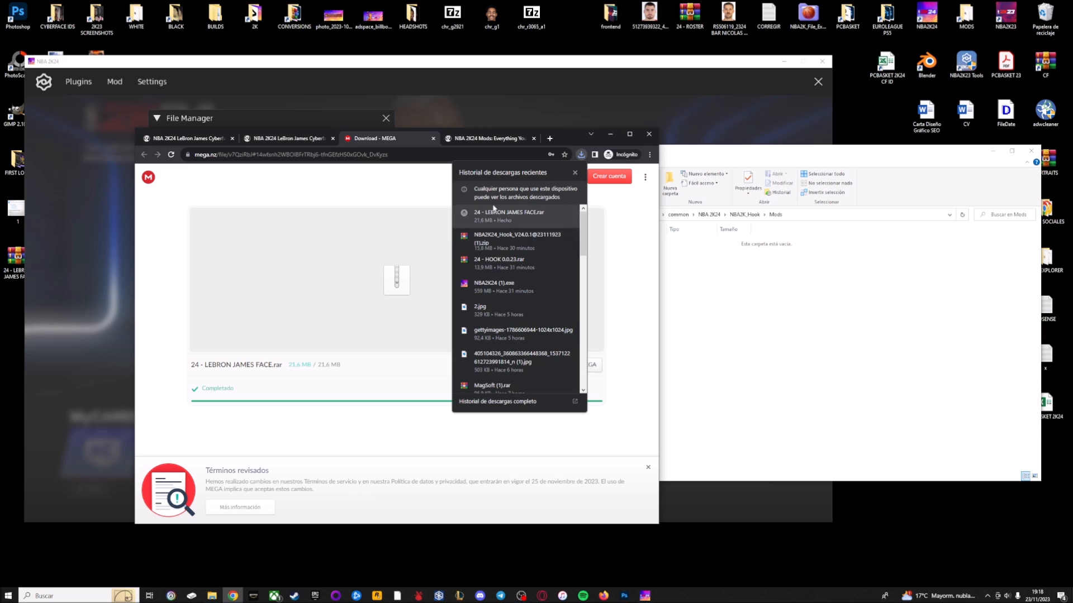
mouse_move(554, 213)
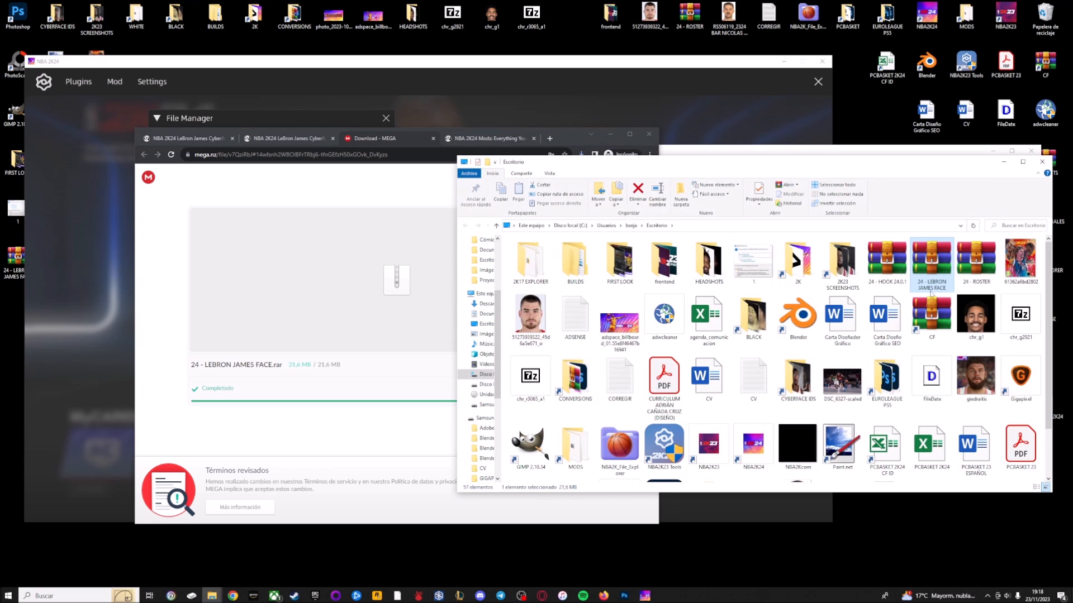
mouse_move(930, 294)
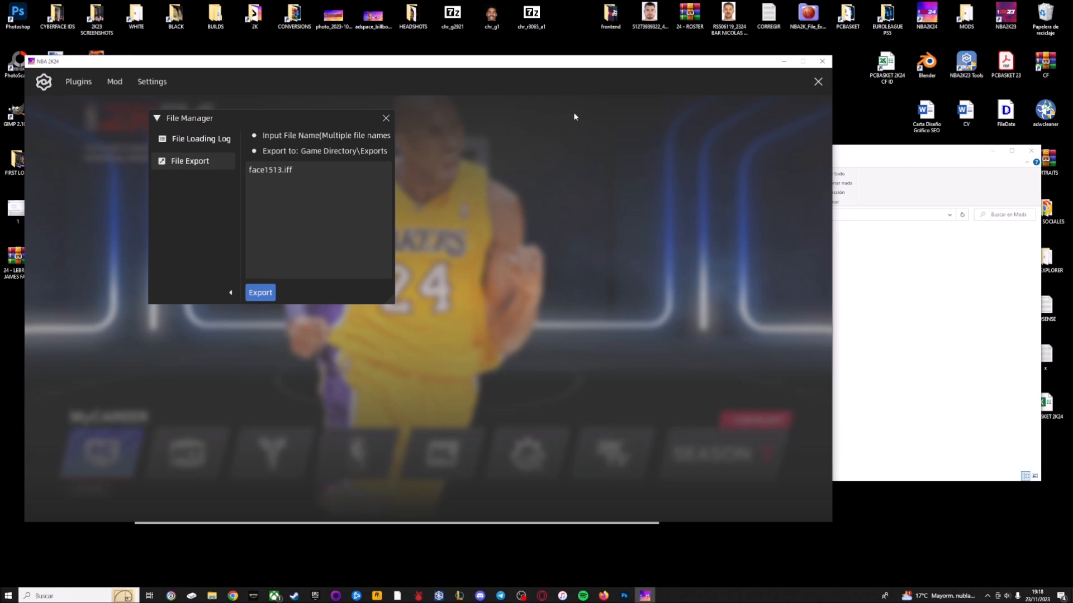
Hide the NBA2K Hook overlay and enter the game's Features menu with roster tools
click(385, 117)
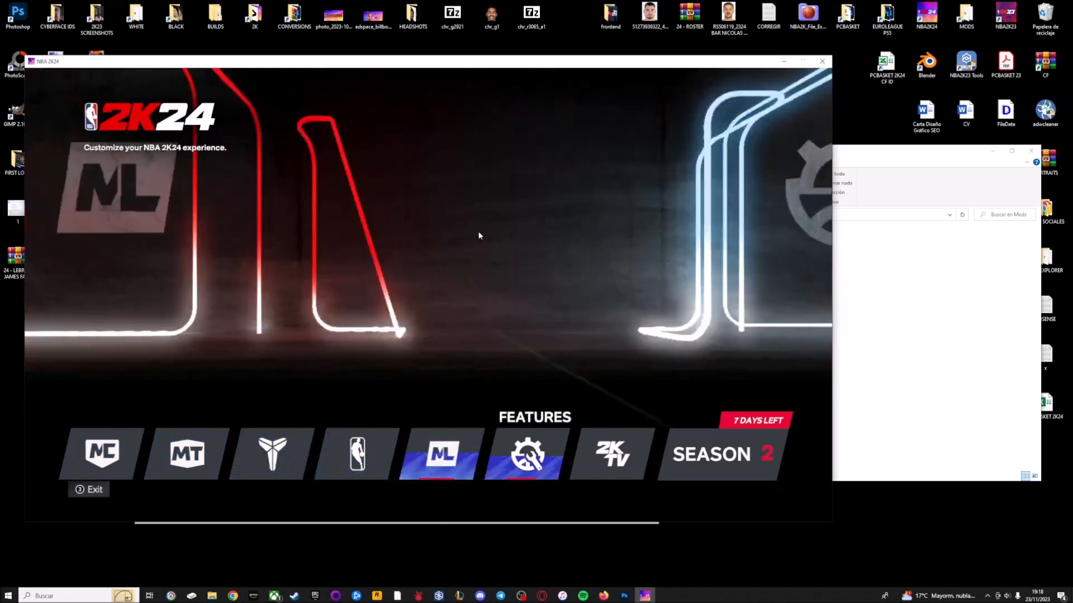
click(526, 453)
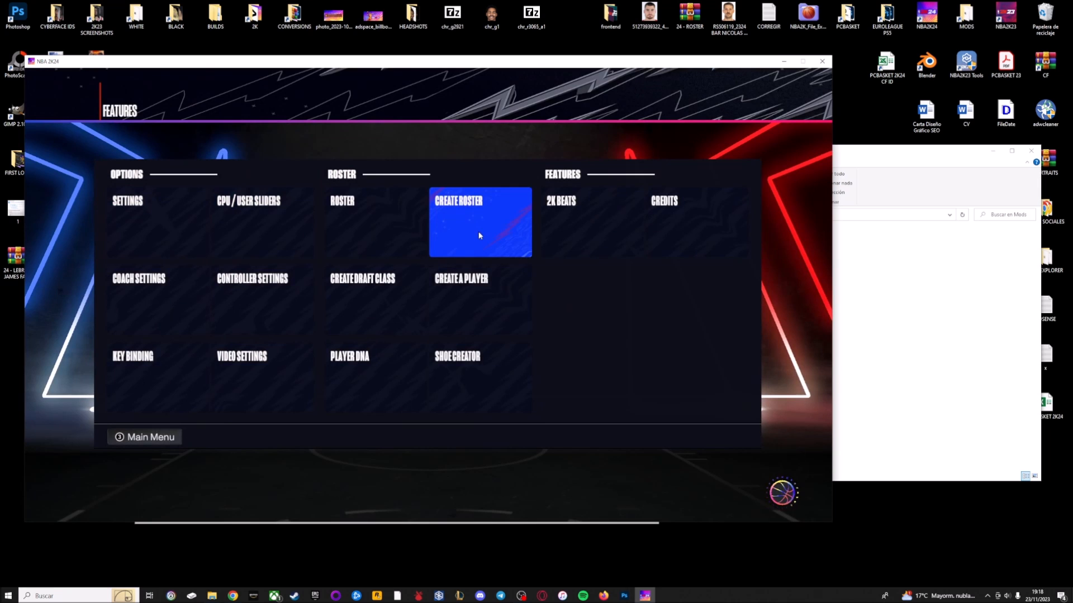